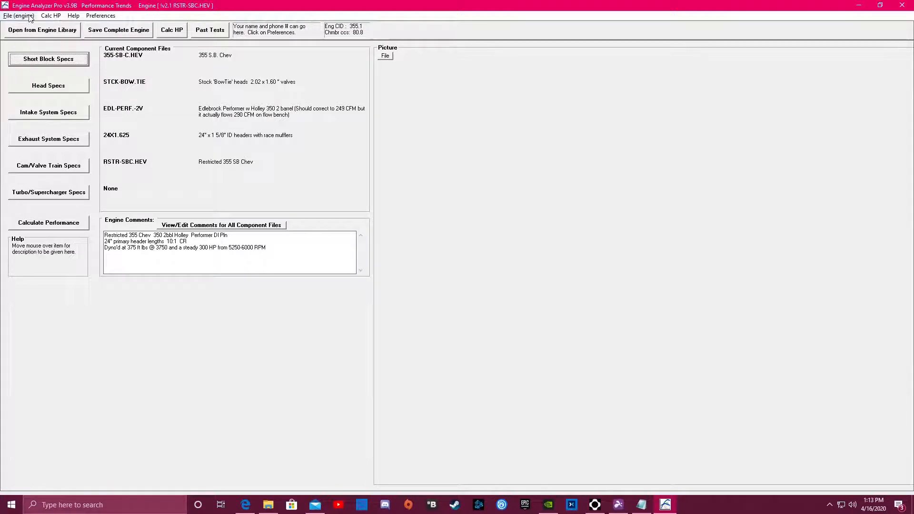
# Step: Load the v2.1 RSTR-SBC.HEV restricted 355 Chevy from the Performance Trends example engines
pyautogui.click(18, 16)
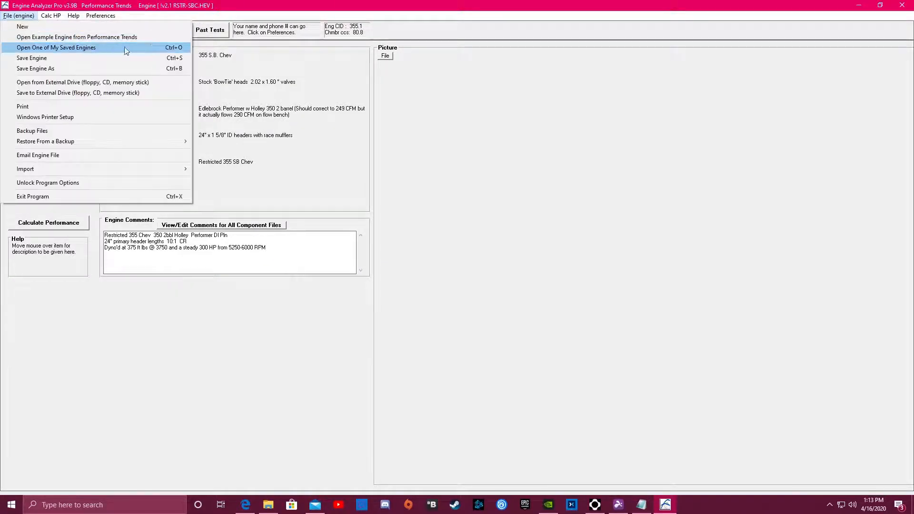
pyautogui.moveTo(76, 38)
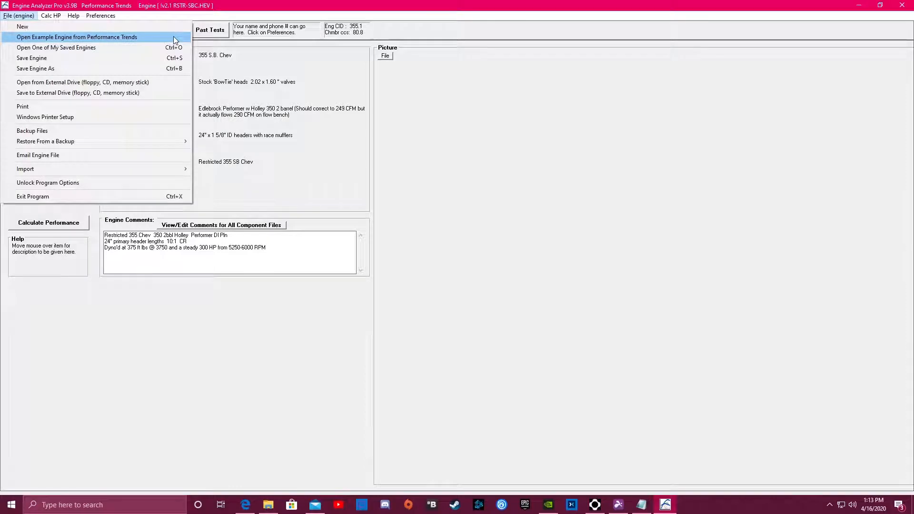
pyautogui.click(76, 37)
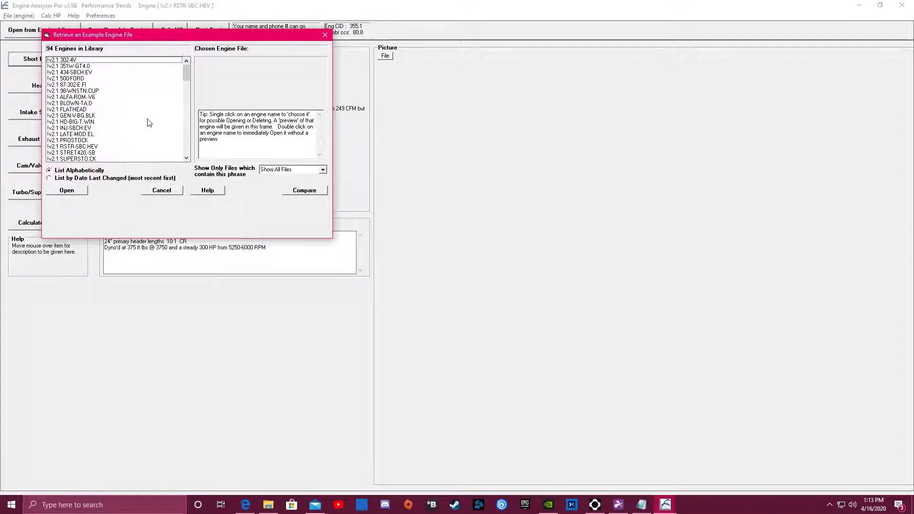
pyautogui.click(73, 146)
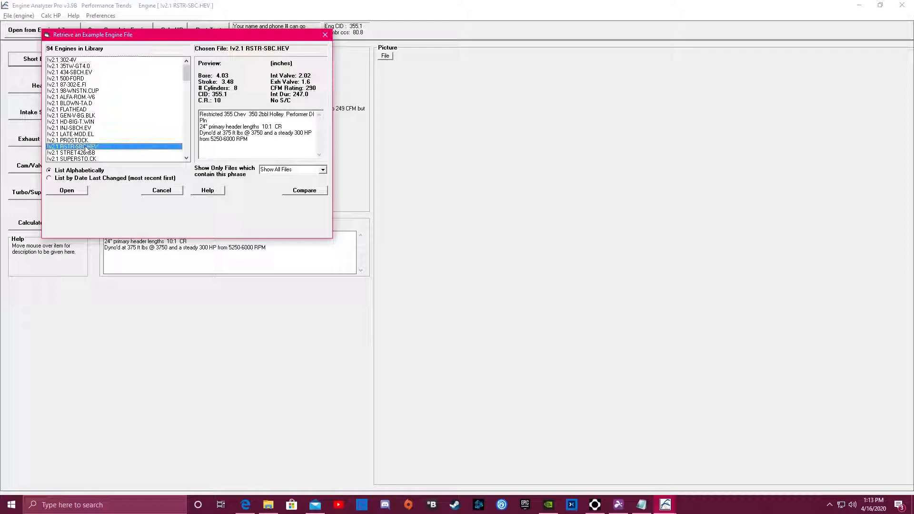
pyautogui.moveTo(66, 190)
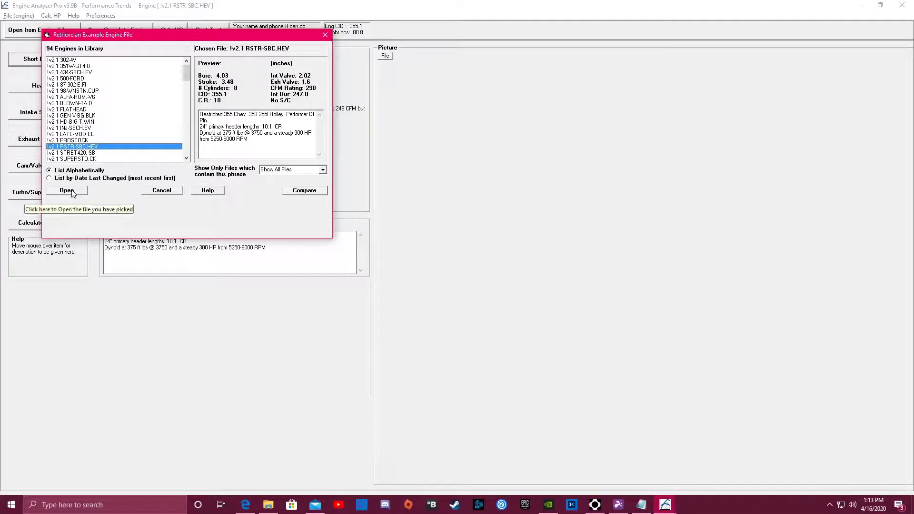
pyautogui.click(66, 191)
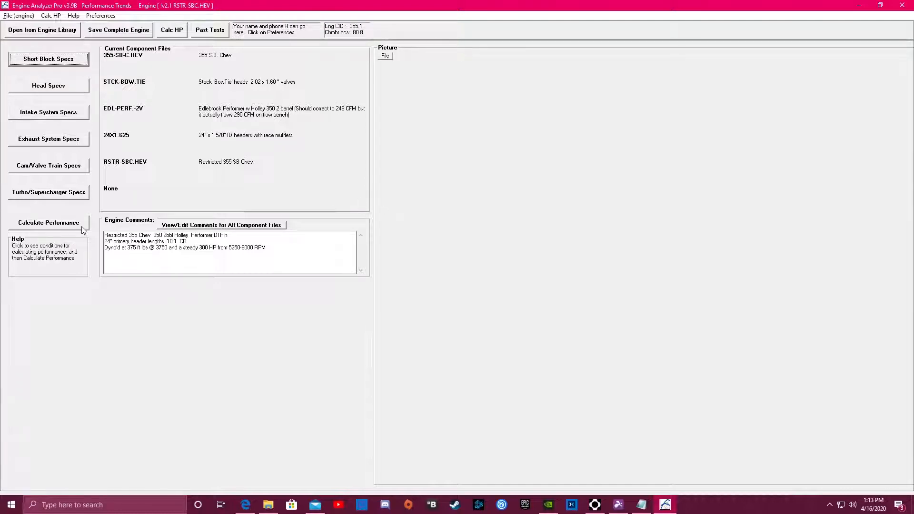
# Step: Calculate performance from 3000–6500 RPM, continuing past the restrictive carb CFM warning
pyautogui.click(49, 222)
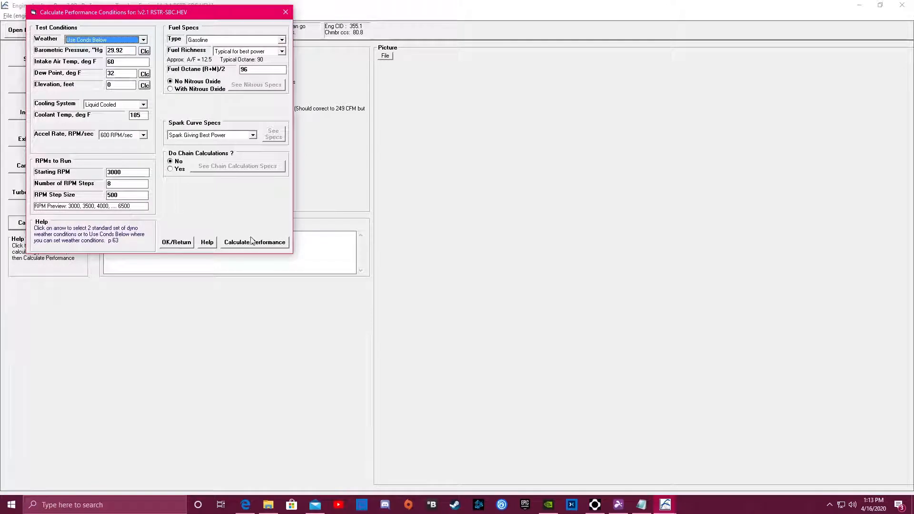
pyautogui.click(254, 241)
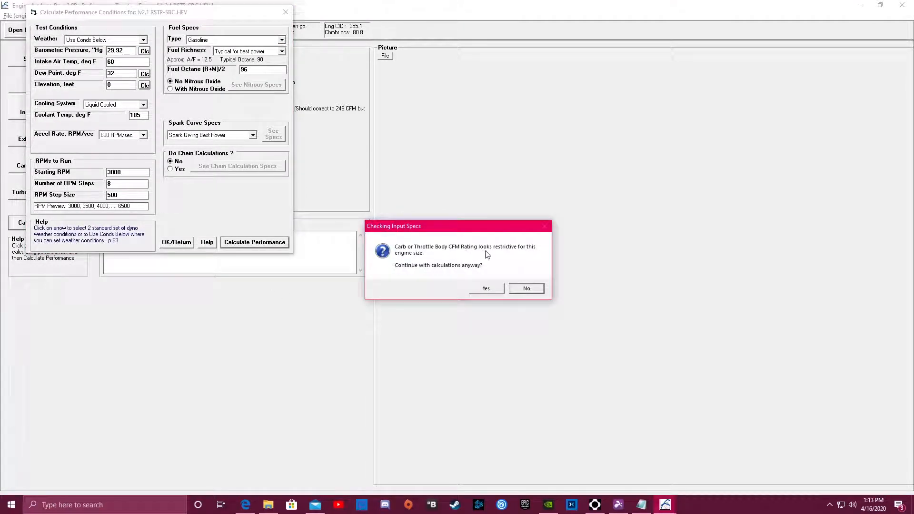
pyautogui.moveTo(373, 319)
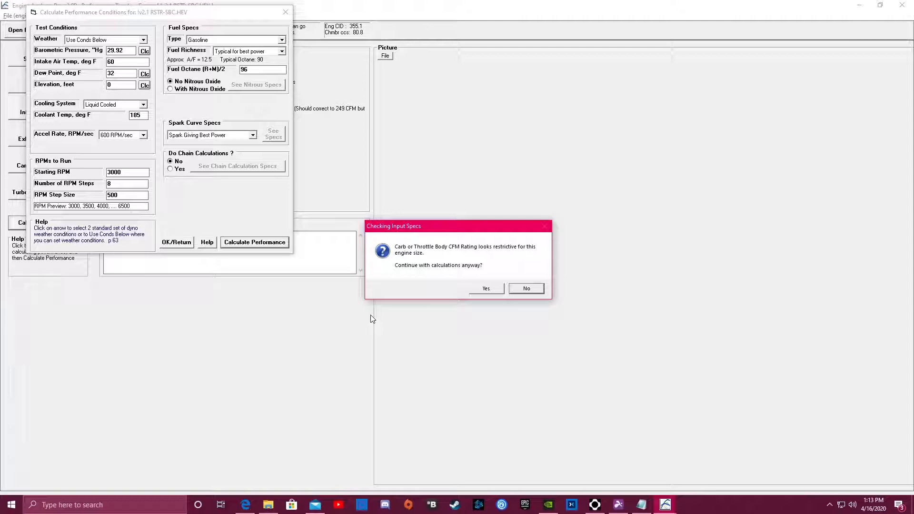
pyautogui.moveTo(437, 302)
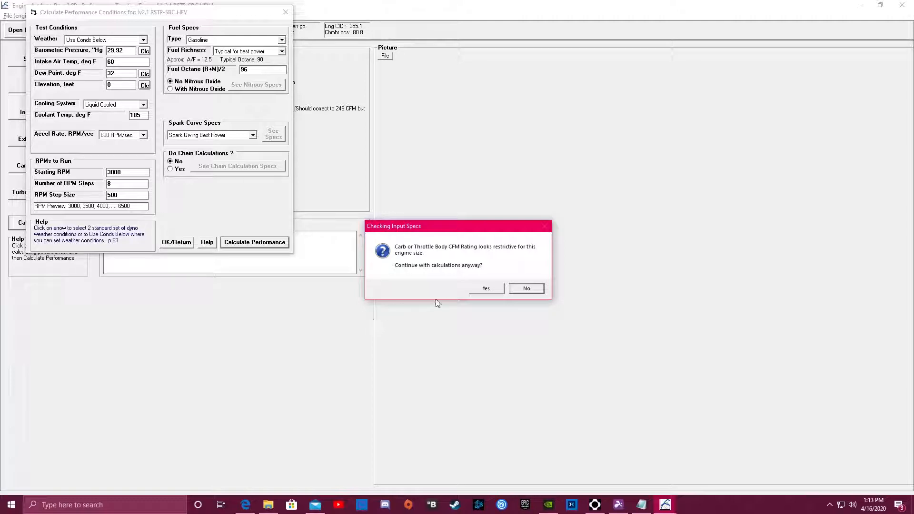
pyautogui.click(486, 287)
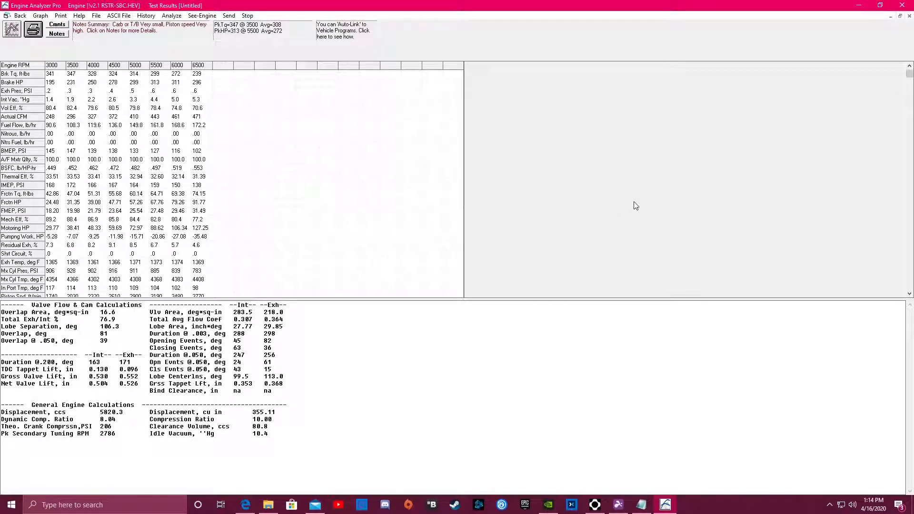
pyautogui.moveTo(909, 87)
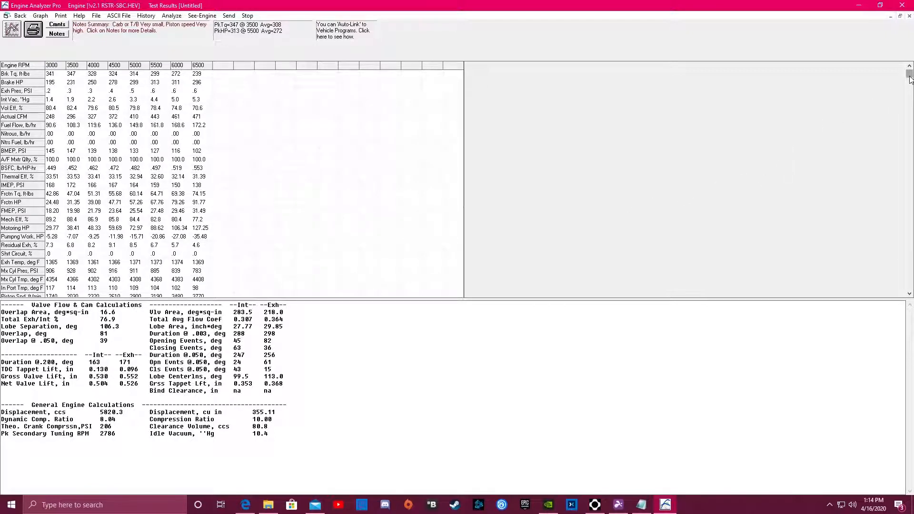
pyautogui.moveTo(896, 278)
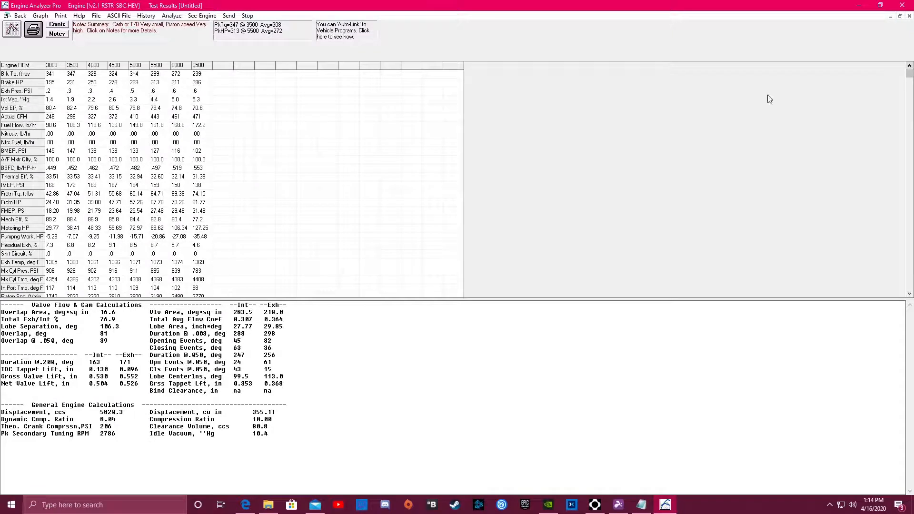
pyautogui.moveTo(106, 137)
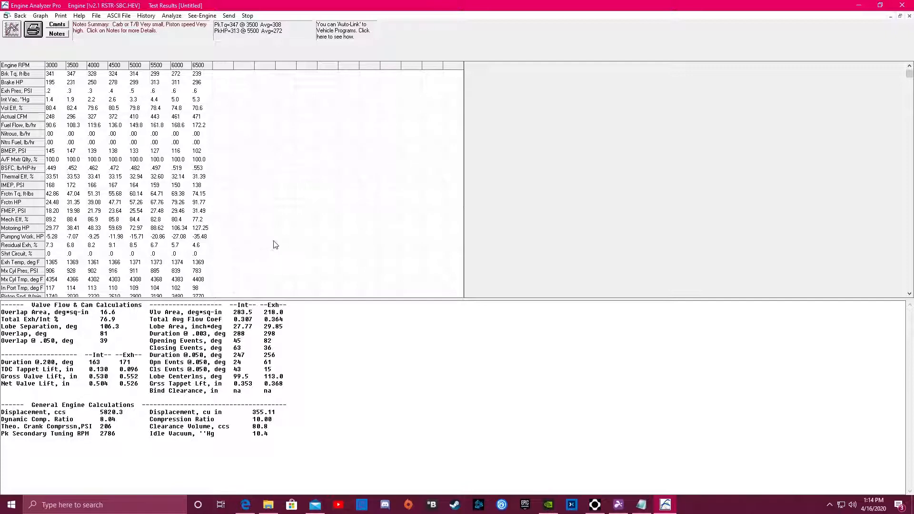
pyautogui.moveTo(512, 381)
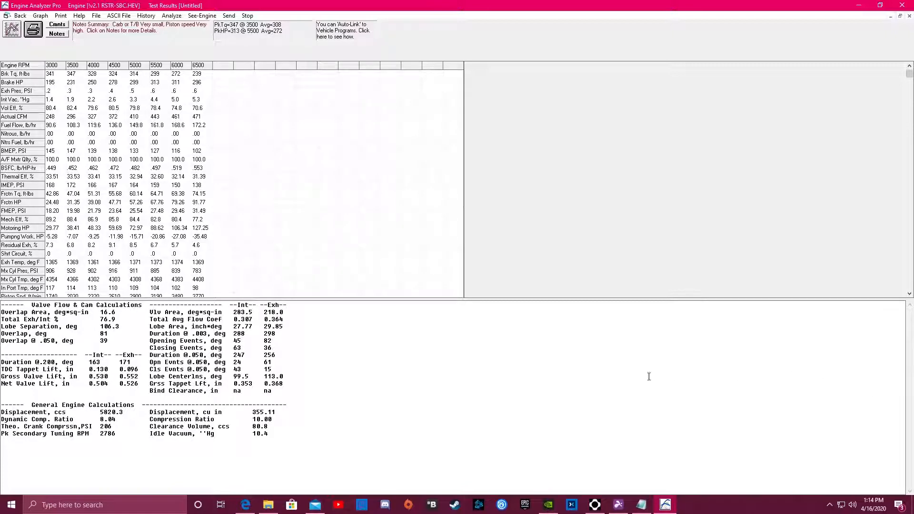
pyautogui.moveTo(334, 379)
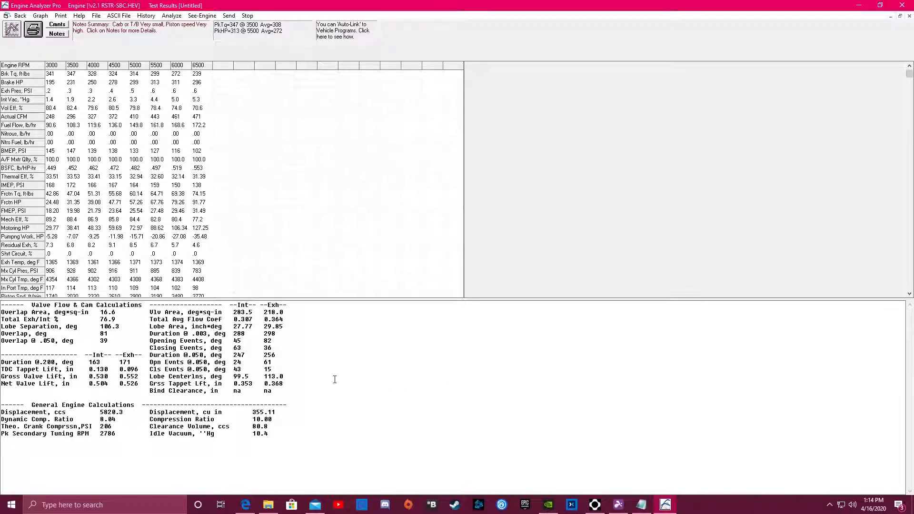
pyautogui.moveTo(25, 354)
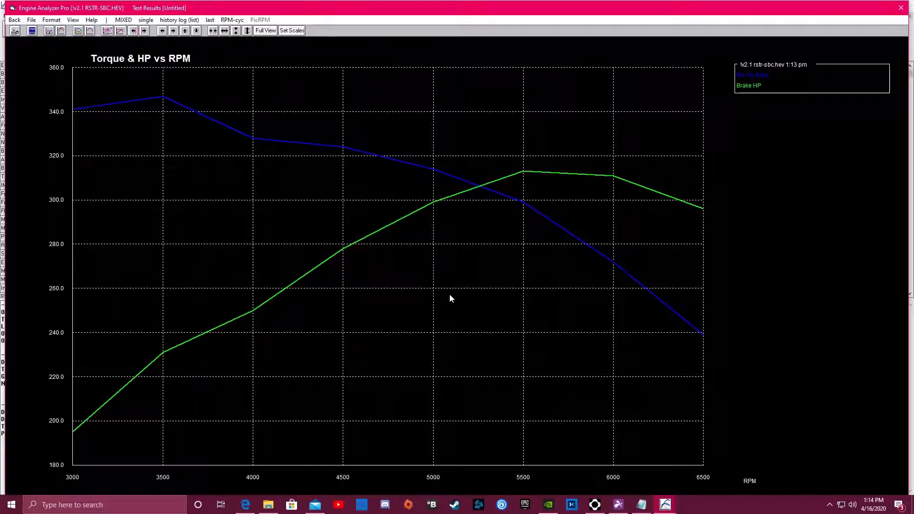
pyautogui.moveTo(770, 420)
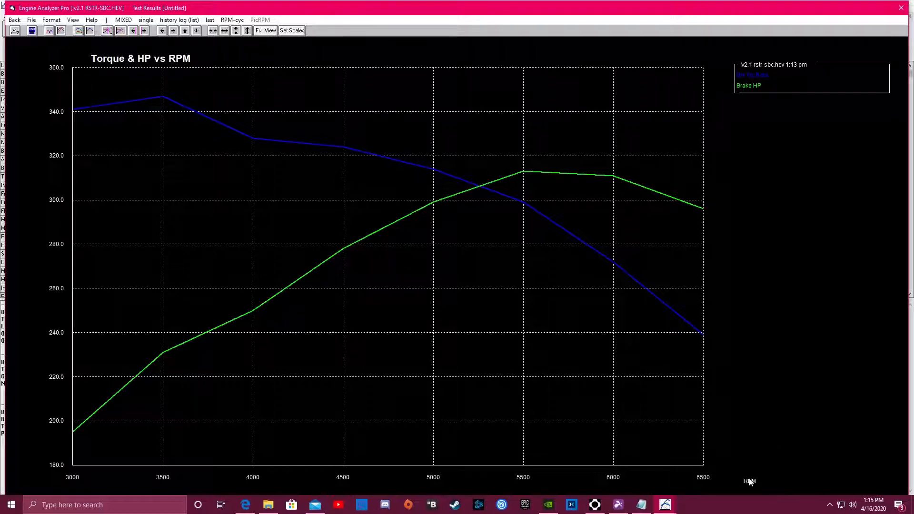
pyautogui.moveTo(440, 124)
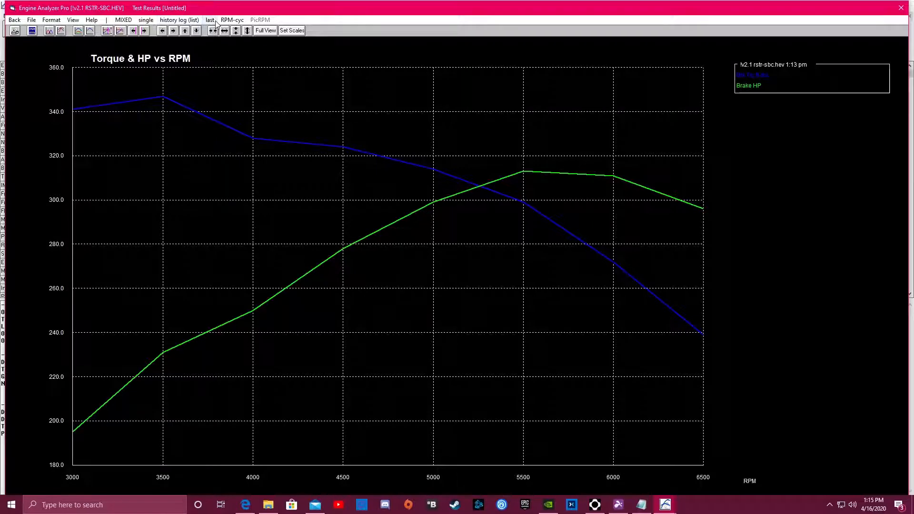
pyautogui.moveTo(280, 240)
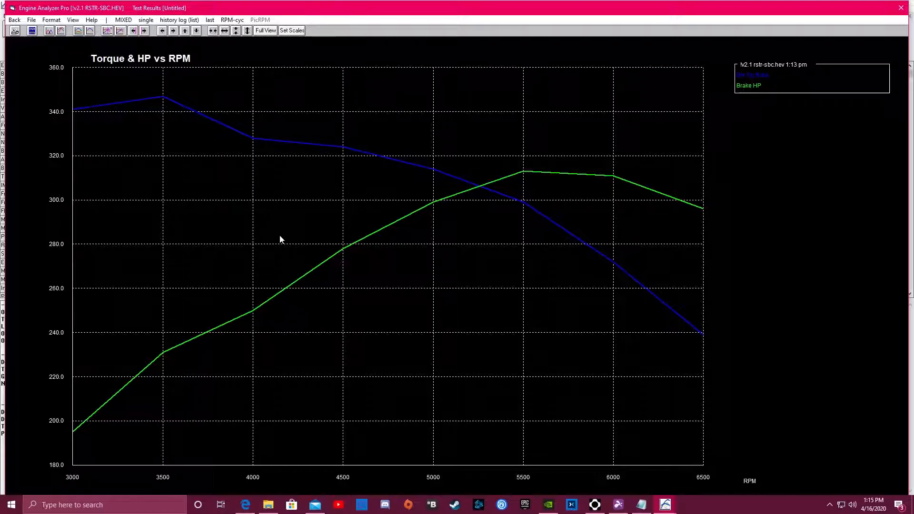
pyautogui.moveTo(153, 77)
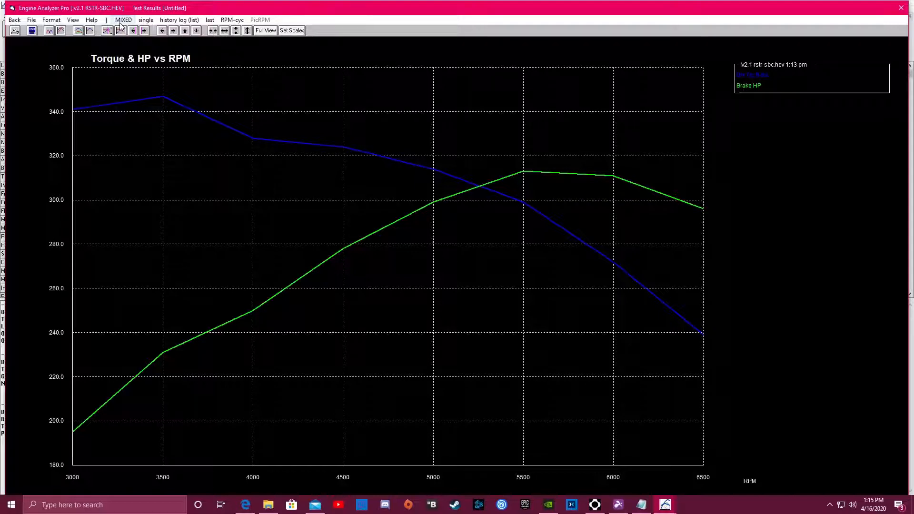
pyautogui.moveTo(151, 228)
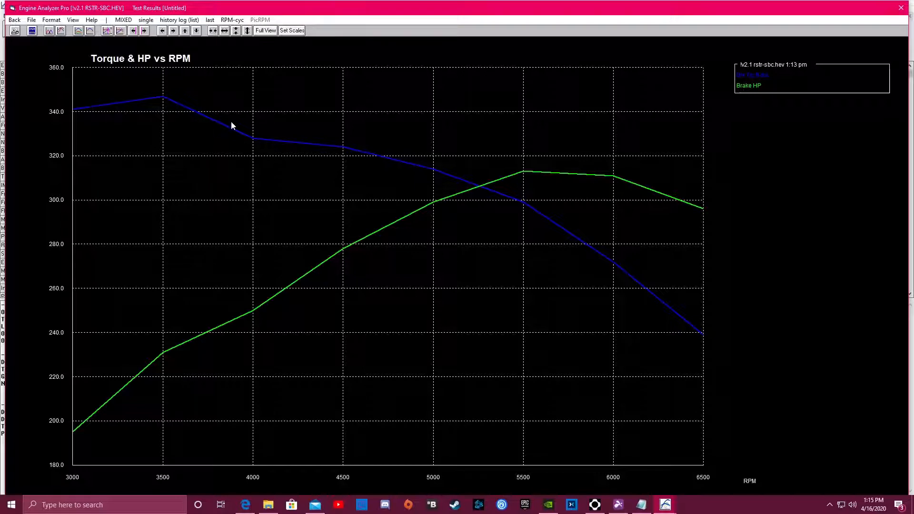
pyautogui.moveTo(641, 167)
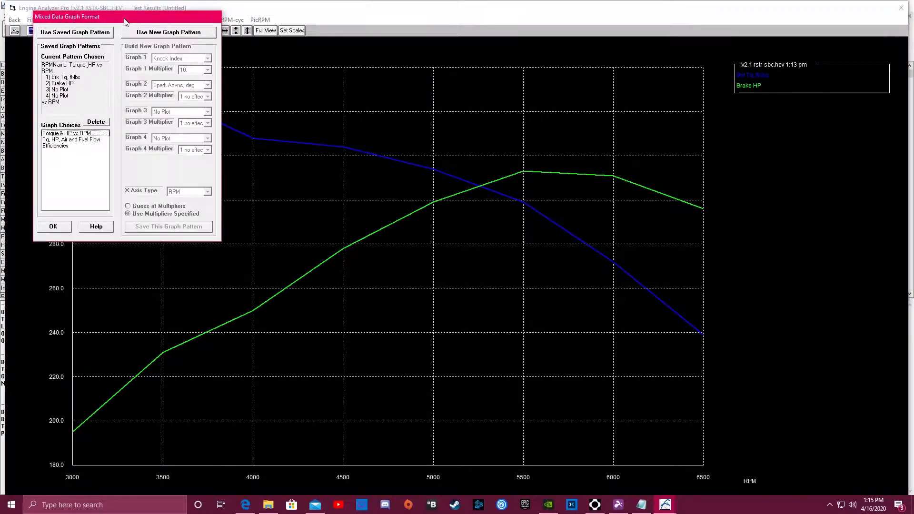
pyautogui.moveTo(169, 177)
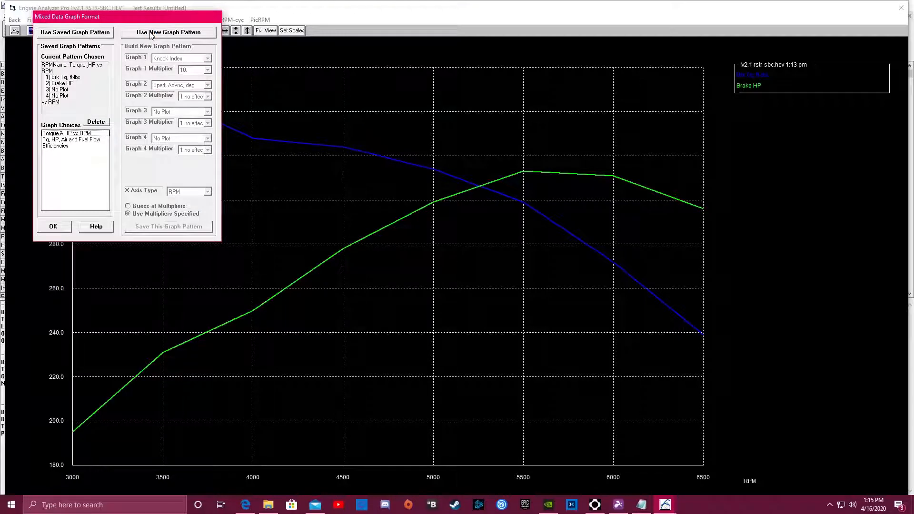
# Step: Build and apply a new graph pattern of Knock Index and Spark Advance vs RPM
pyautogui.click(168, 33)
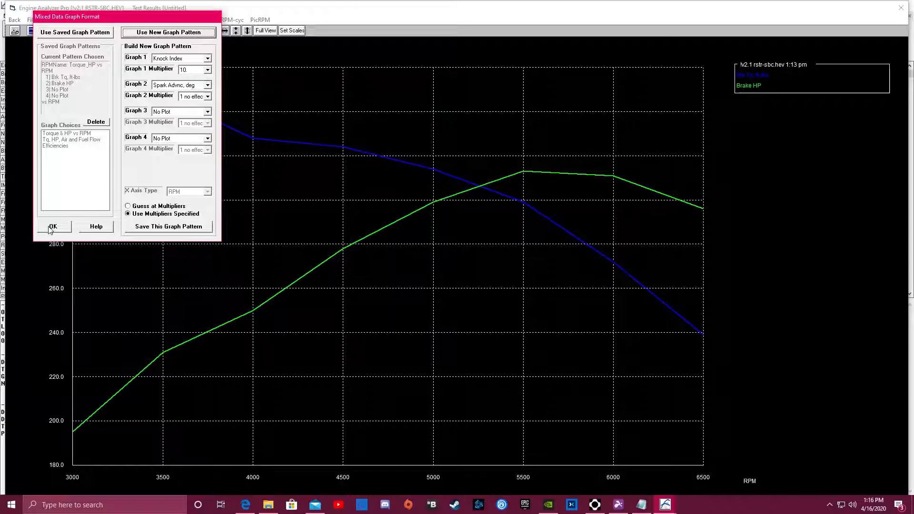
pyautogui.click(53, 226)
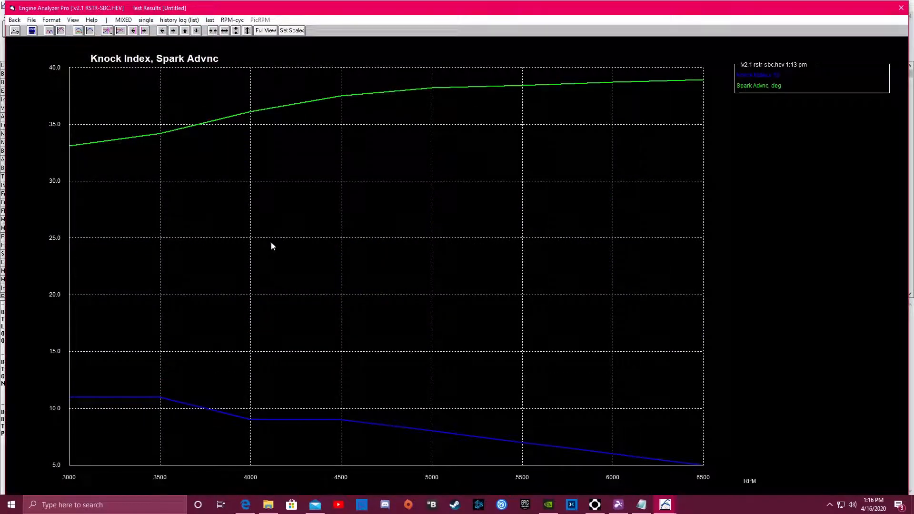
pyautogui.moveTo(454, 282)
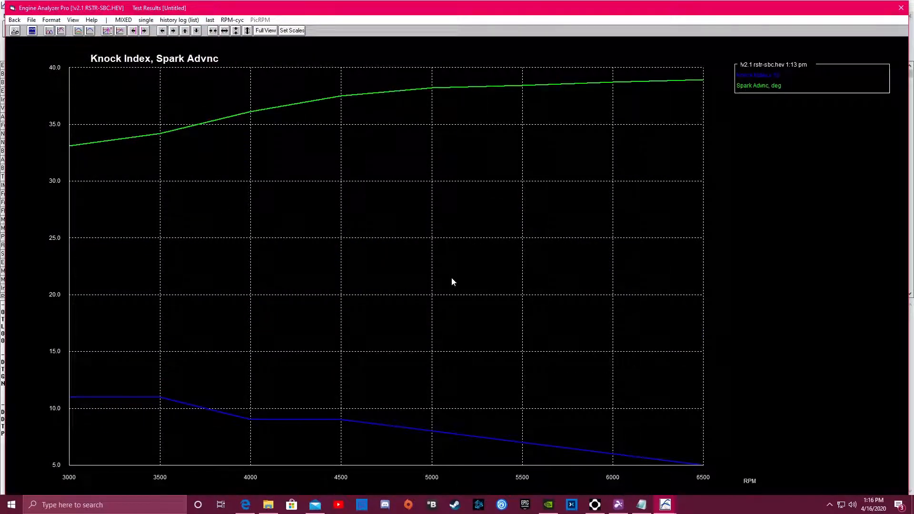
pyautogui.moveTo(609, 424)
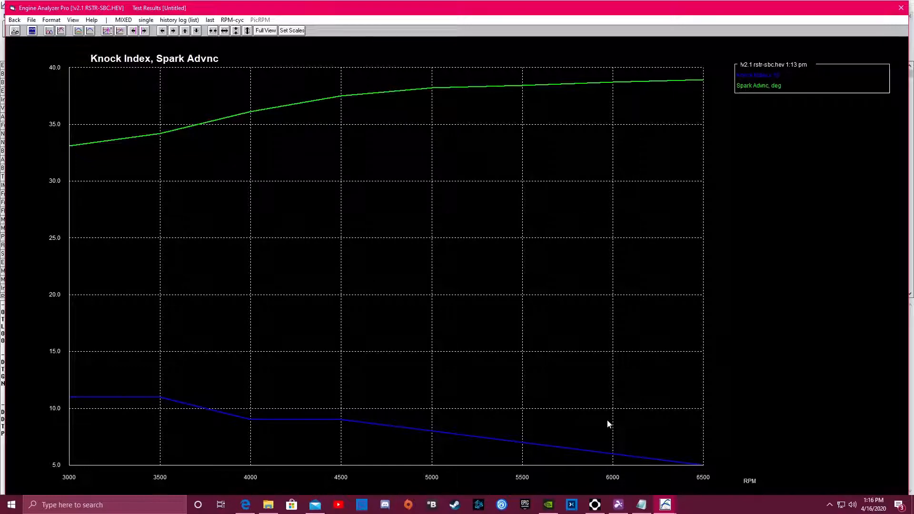
pyautogui.moveTo(227, 133)
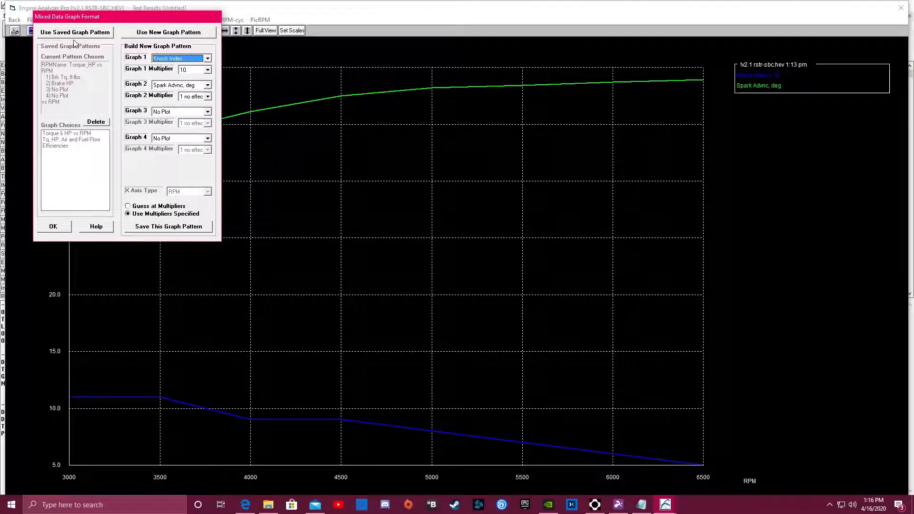
# Step: Return to the saved Torque & HP vs RPM graph pattern
pyautogui.click(74, 32)
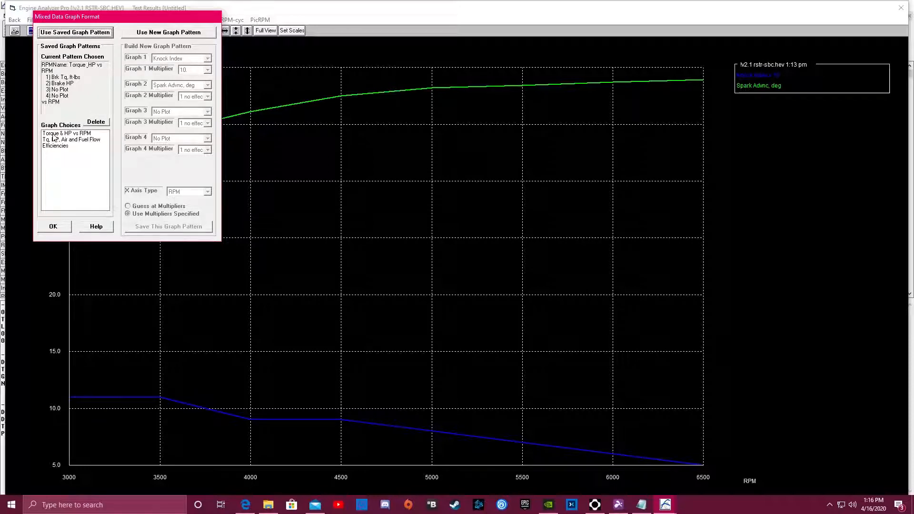
pyautogui.click(66, 133)
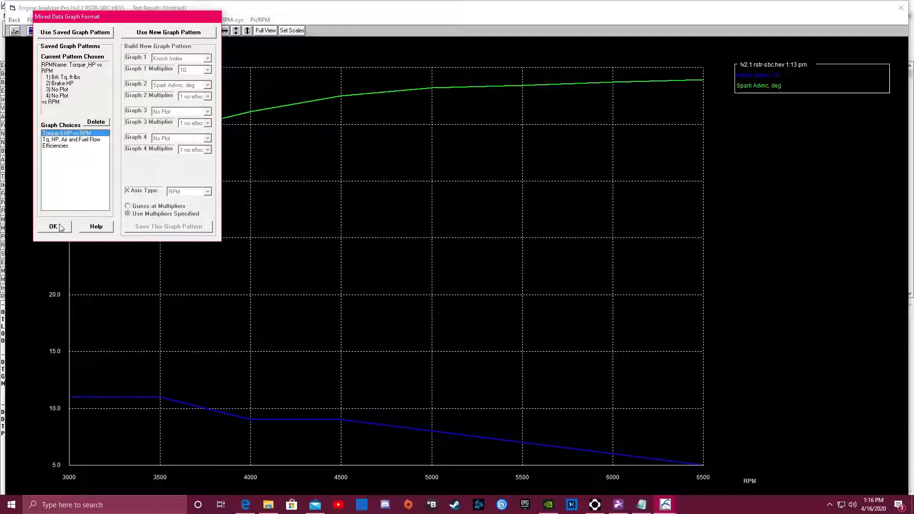
pyautogui.click(53, 227)
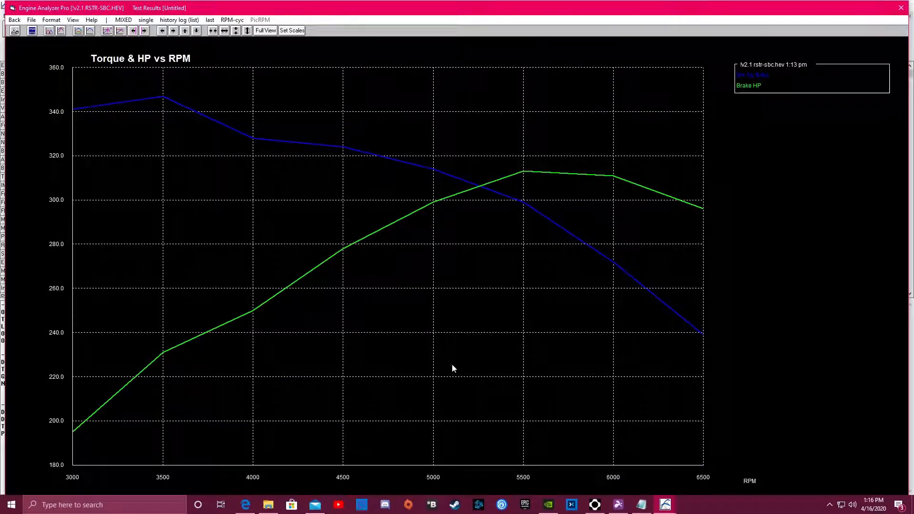
pyautogui.moveTo(480, 361)
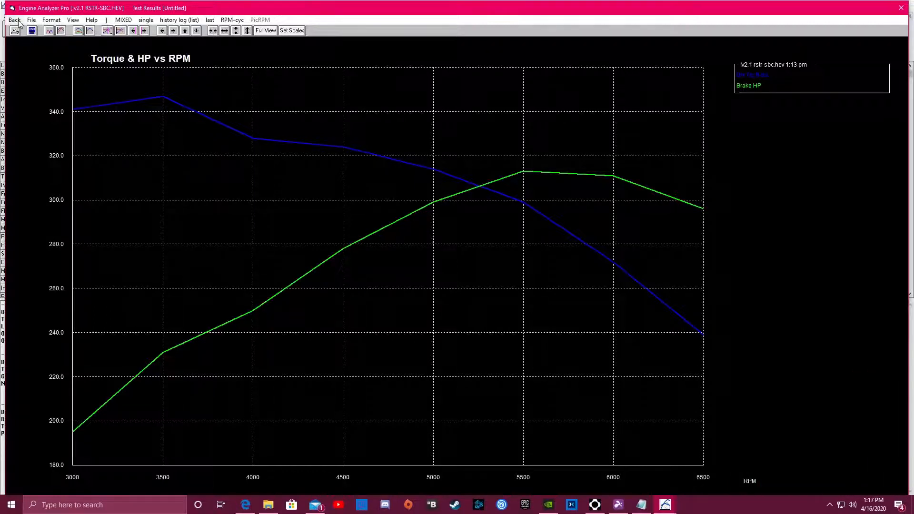
# Step: Go back from the graph to the main engine screen
pyautogui.click(13, 19)
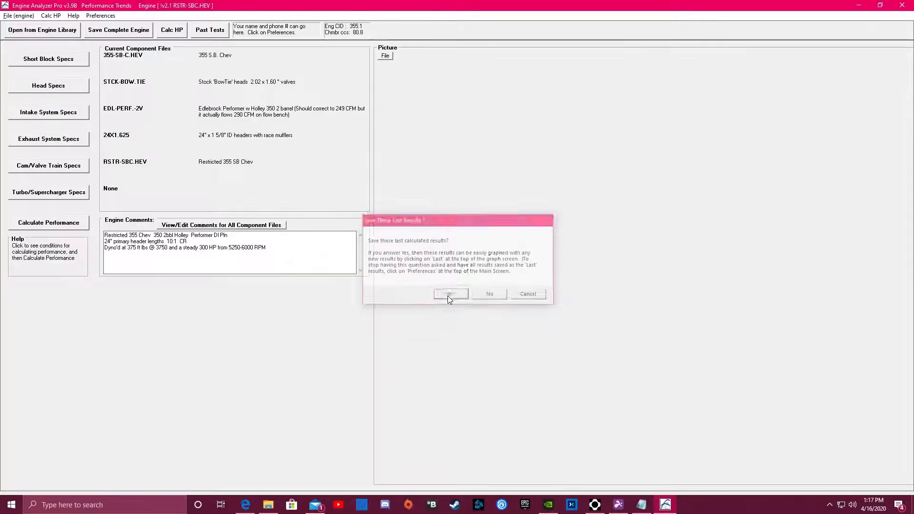
# Step: Save the last results, then set the intake to 400 total CFM on a single-plane carbureted manifold
pyautogui.click(450, 295)
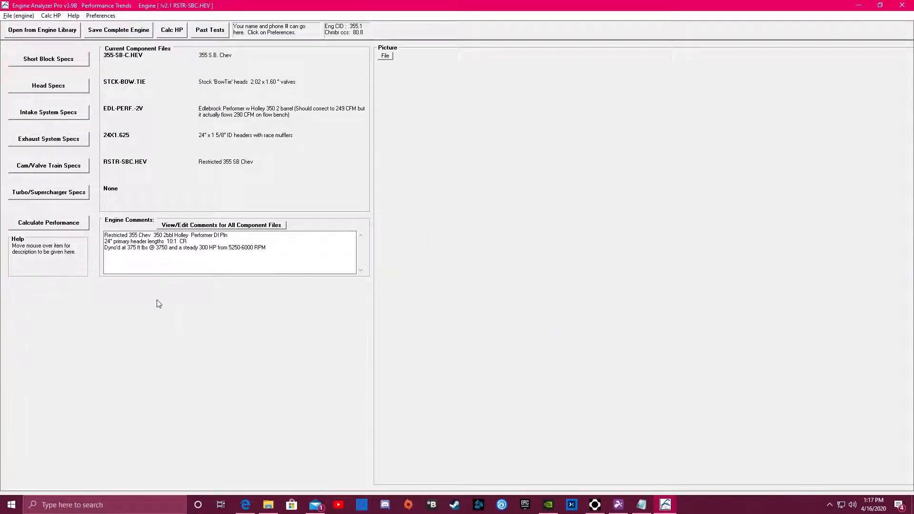
pyautogui.moveTo(74, 116)
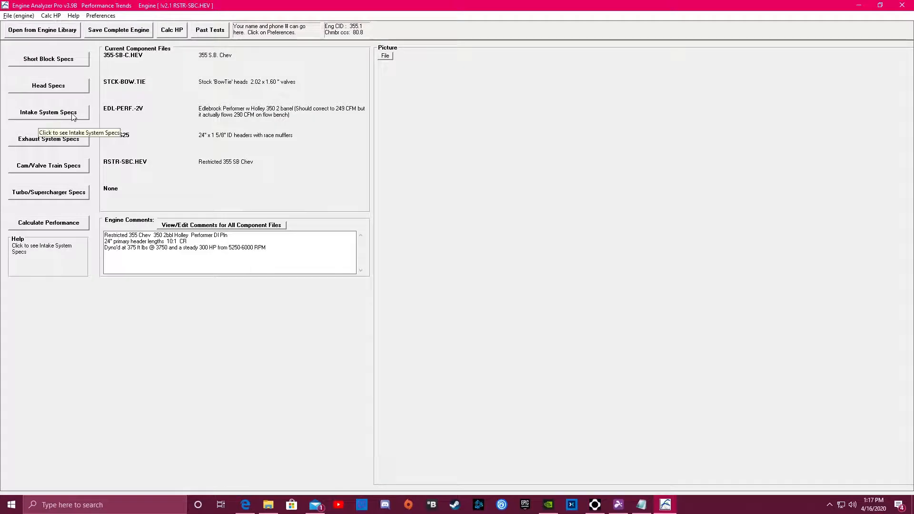
pyautogui.click(48, 112)
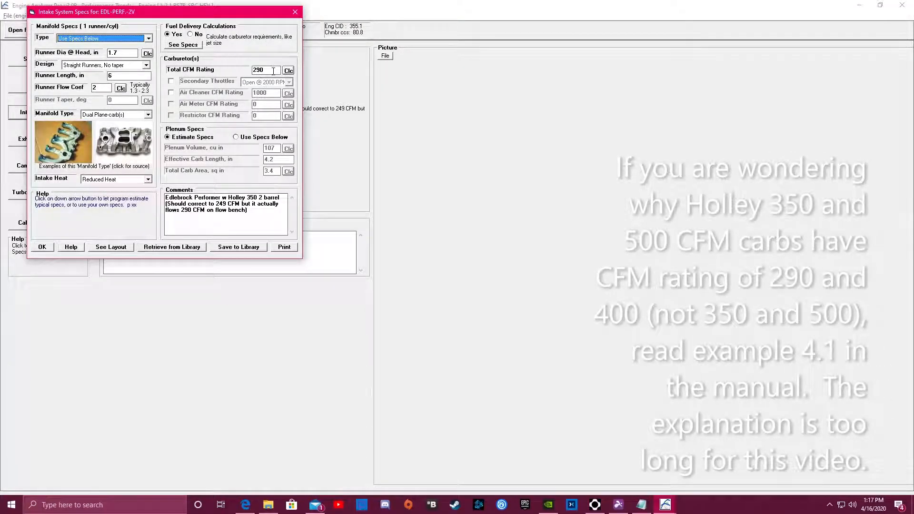
pyautogui.click(265, 70)
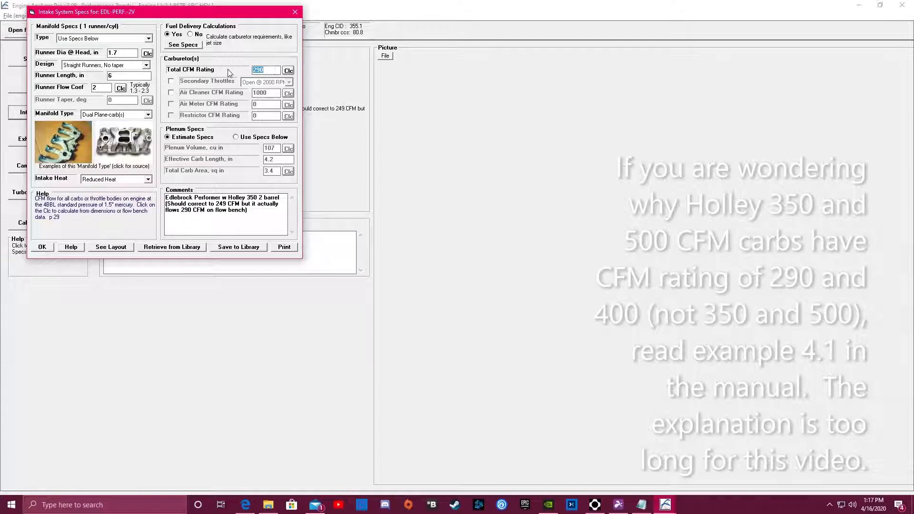
pyautogui.write('400')
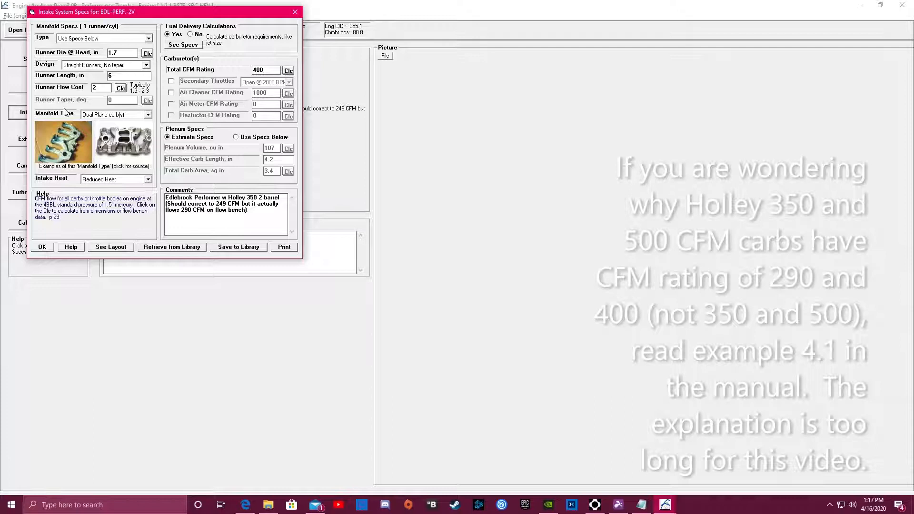
pyautogui.click(147, 113)
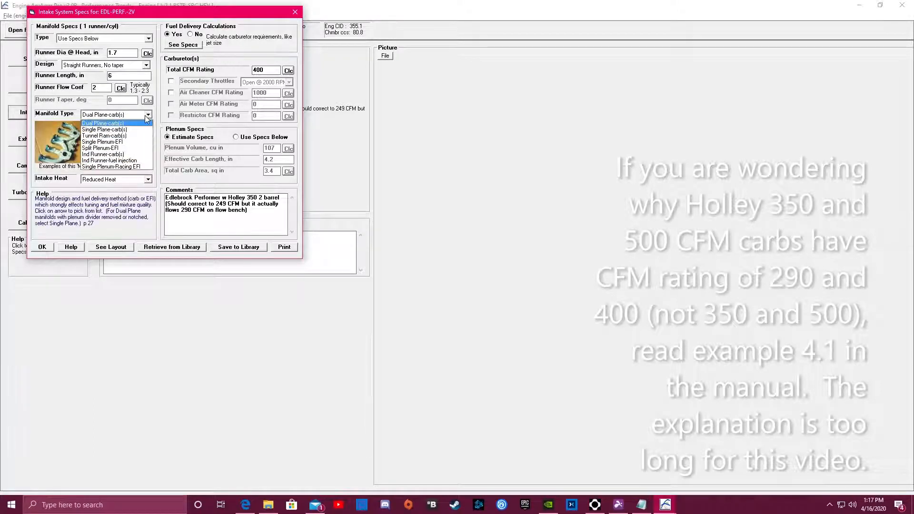
pyautogui.click(104, 130)
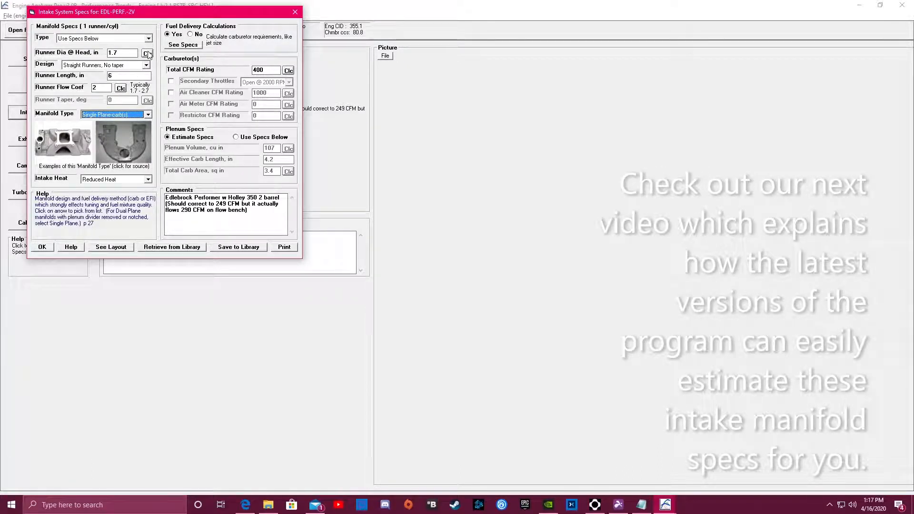
# Step: Calculate runner diameter from a 1.2 × 2 in rectangular runner's width and height
pyautogui.click(146, 52)
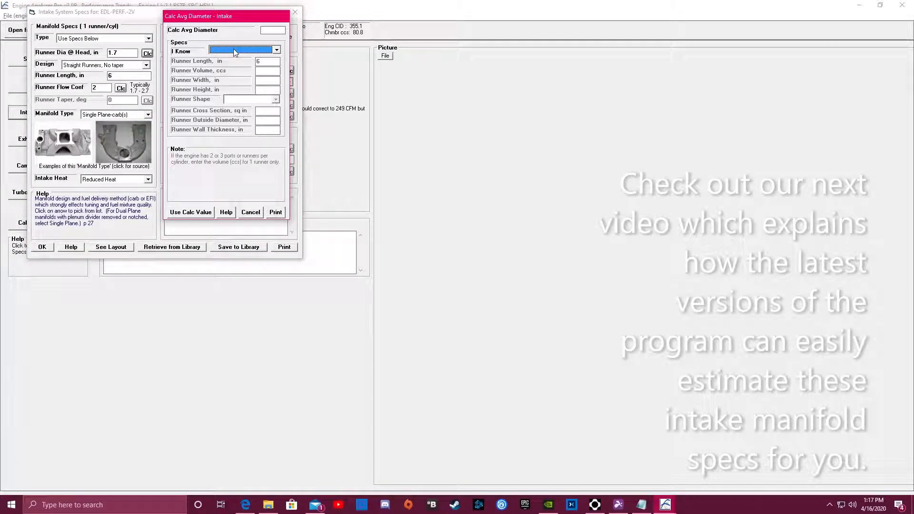
pyautogui.click(276, 50)
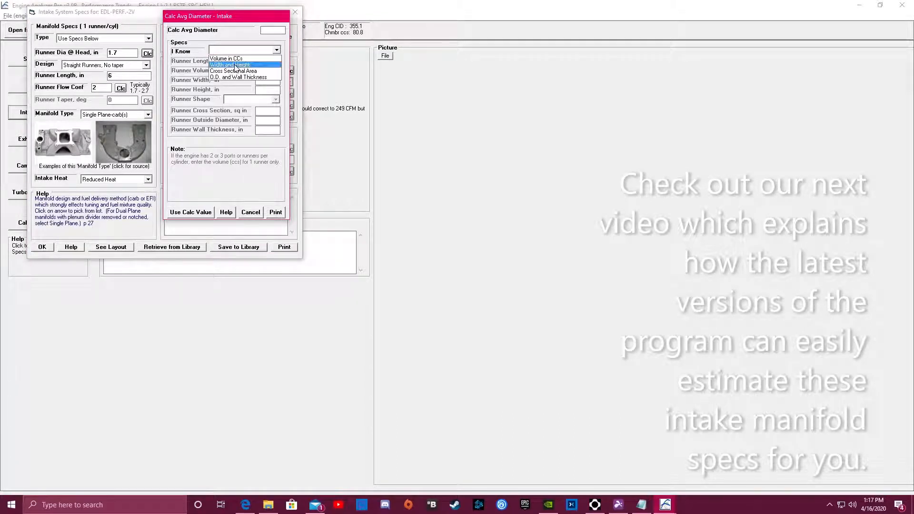
pyautogui.click(230, 64)
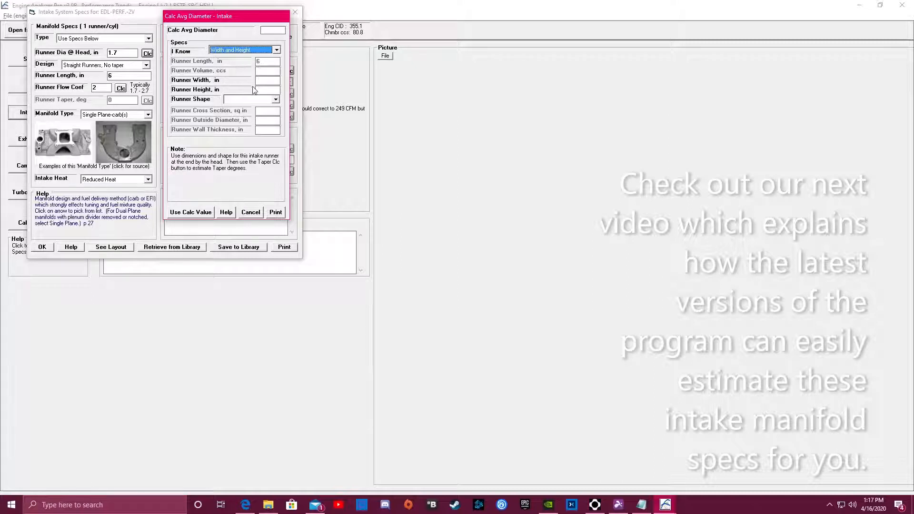
pyautogui.write('1')
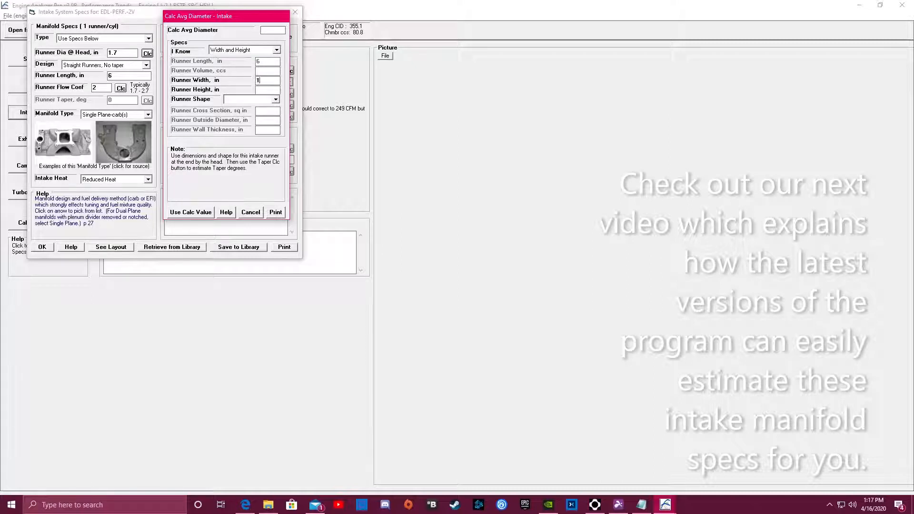
pyautogui.write('1.2')
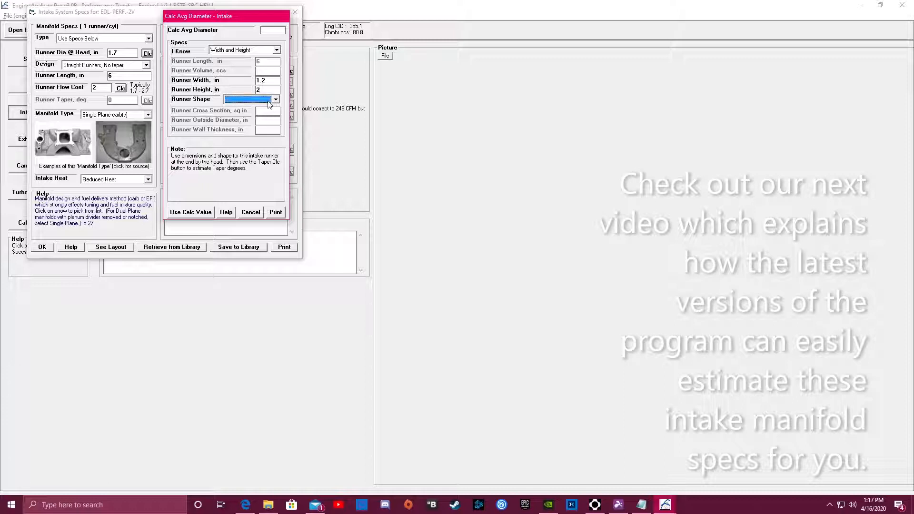
pyautogui.click(247, 99)
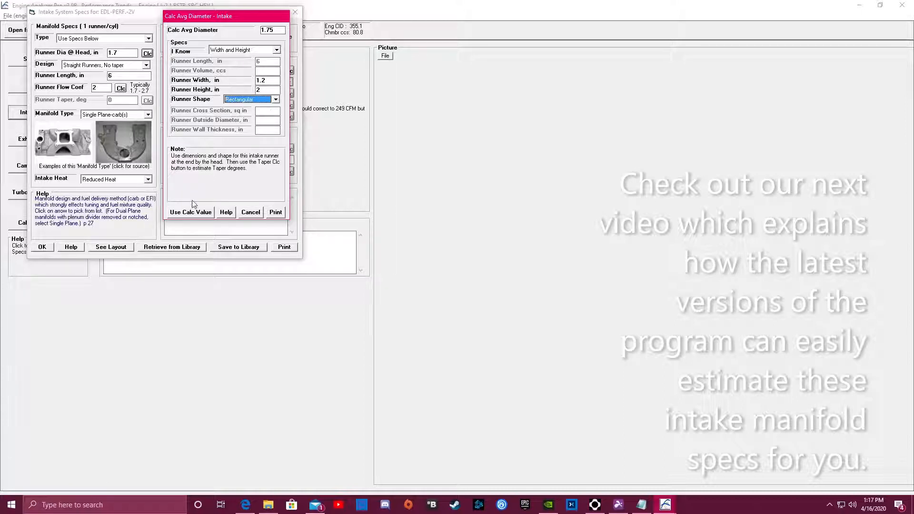
pyautogui.click(190, 211)
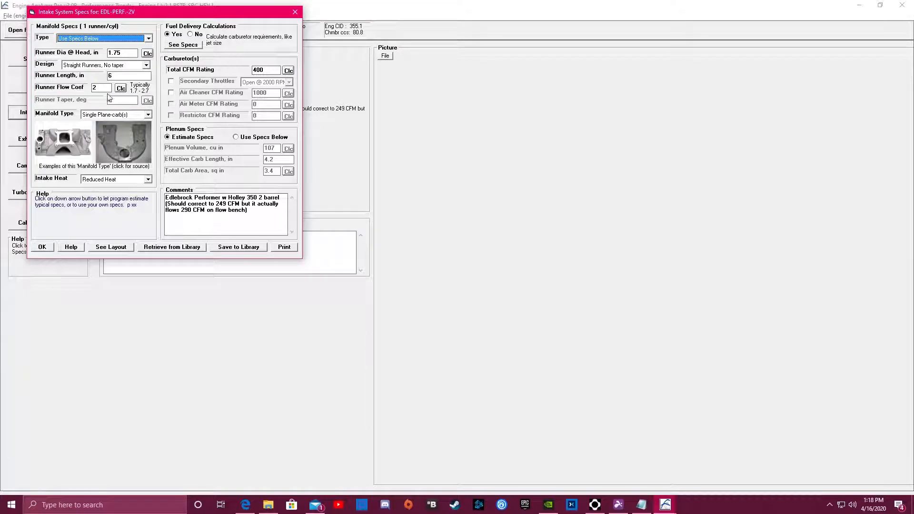
# Step: Set runner flow coefficient 2.5, runner length 4 in, and intake heat to No Heat
pyautogui.click(100, 86)
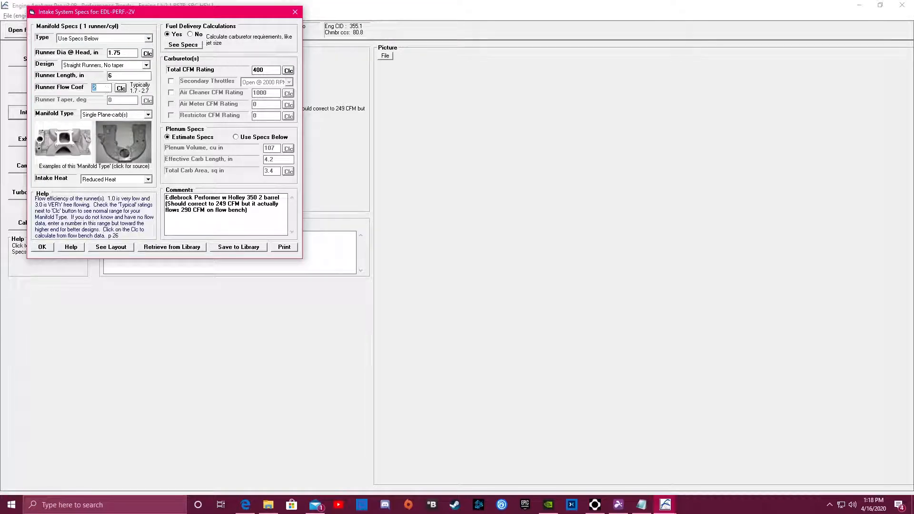
pyautogui.write('2.5')
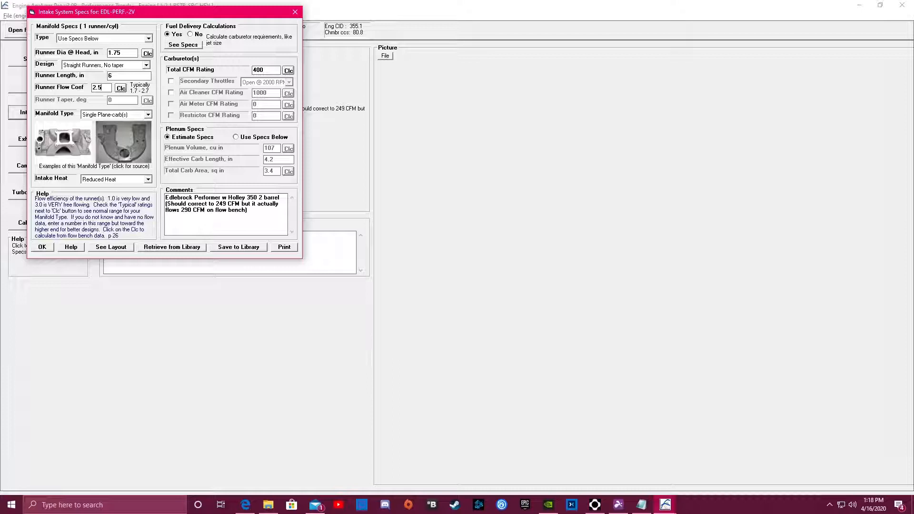
pyautogui.click(127, 75)
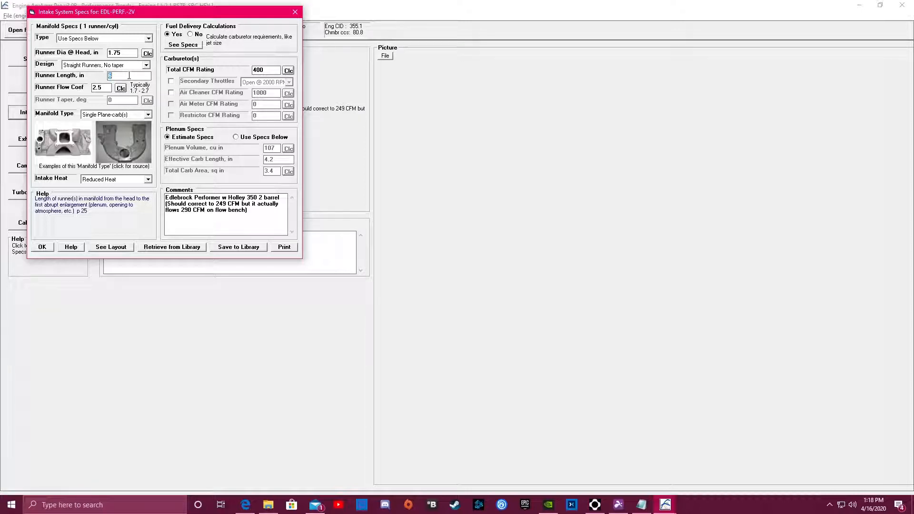
pyautogui.write('4')
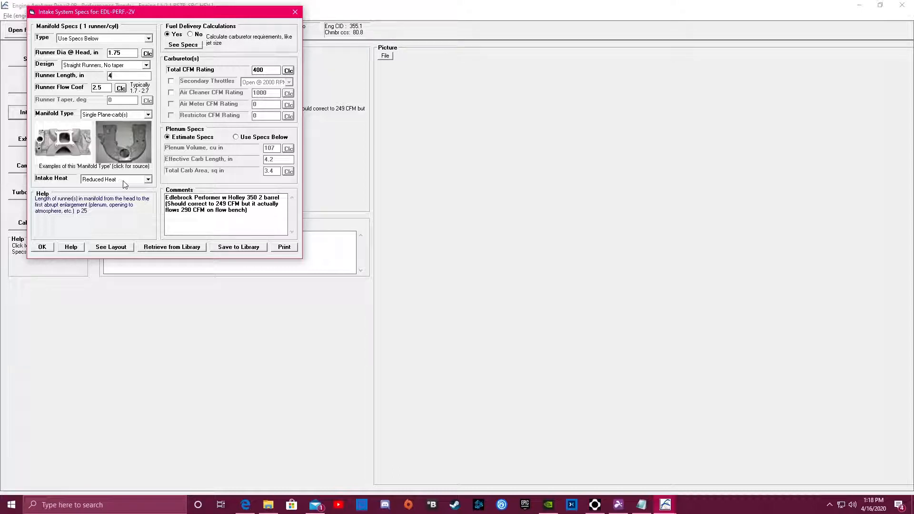
pyautogui.click(147, 179)
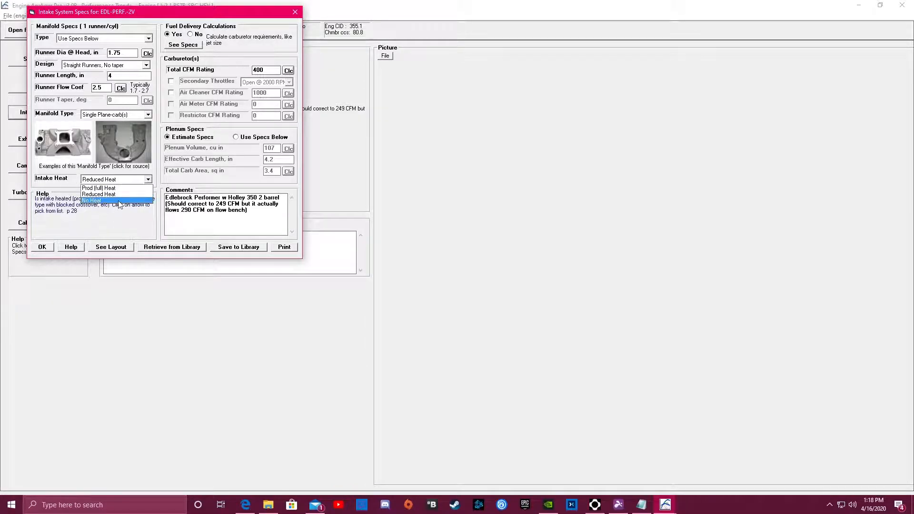
pyautogui.click(91, 200)
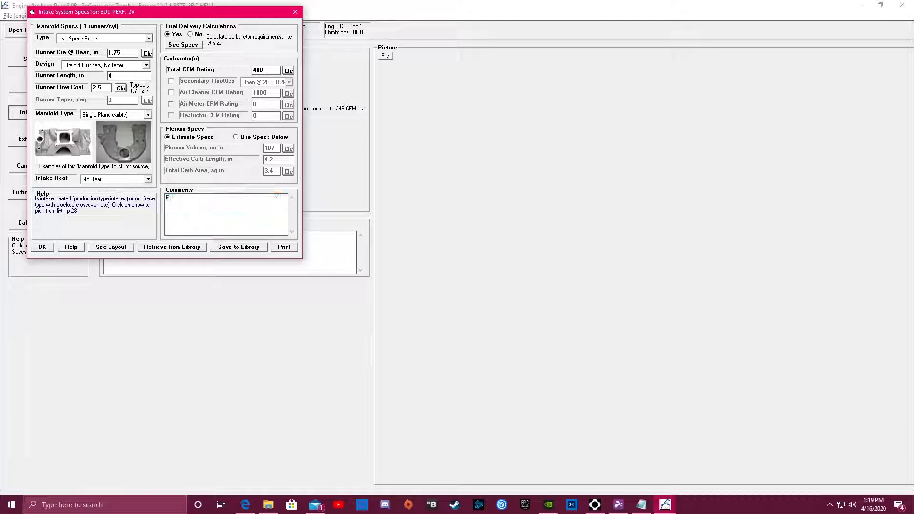
# Step: Retype the comment as Edelbrock Victor Jr with 500 2BBL (400 CFM @1.5") and accept the intake specs
pyautogui.write('Edlebrock')
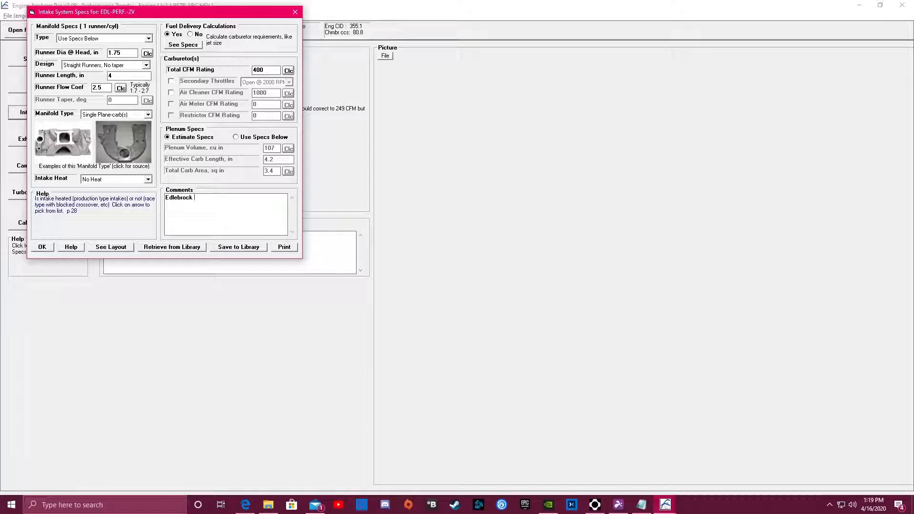
pyautogui.write('Victor Jr with 500')
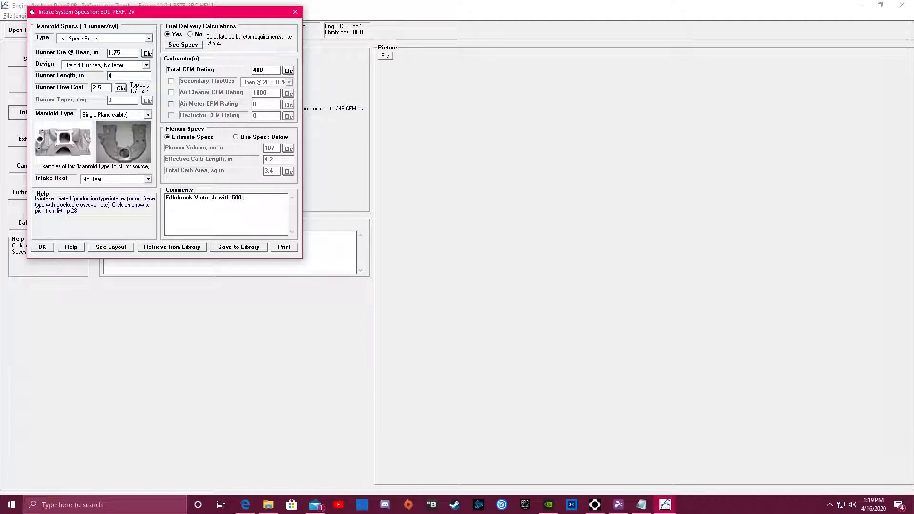
pyautogui.write('2BB')
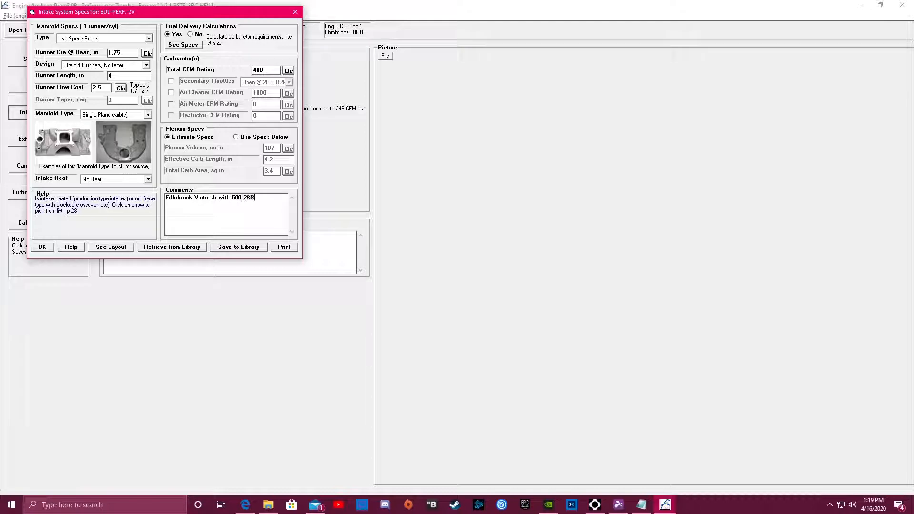
pyautogui.write('L')
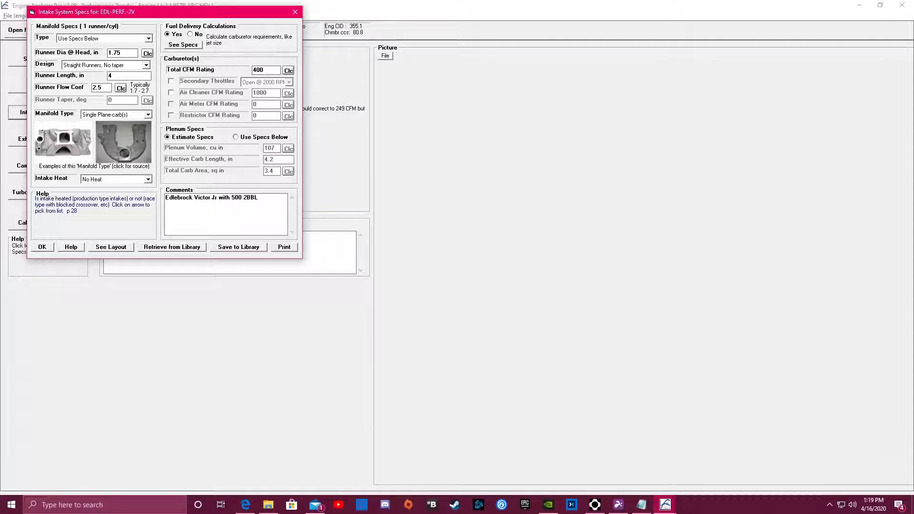
pyautogui.write('(400')
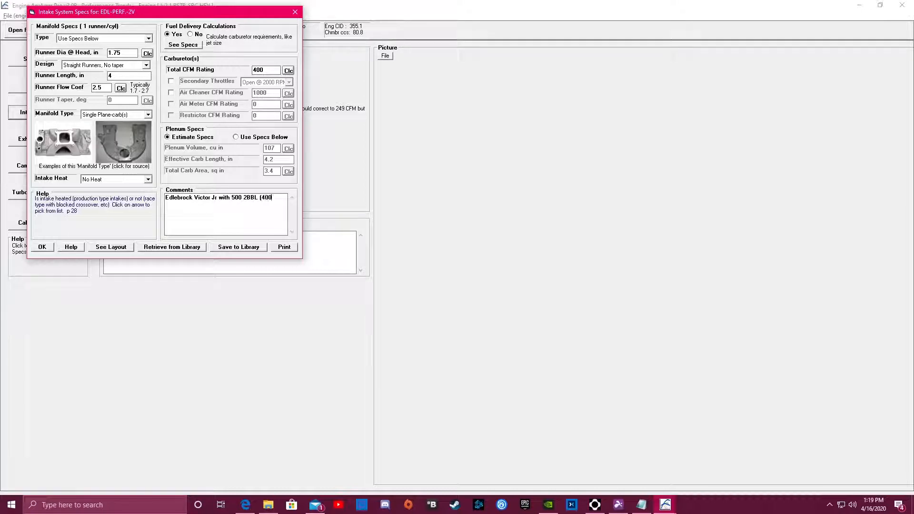
pyautogui.write('CFM')
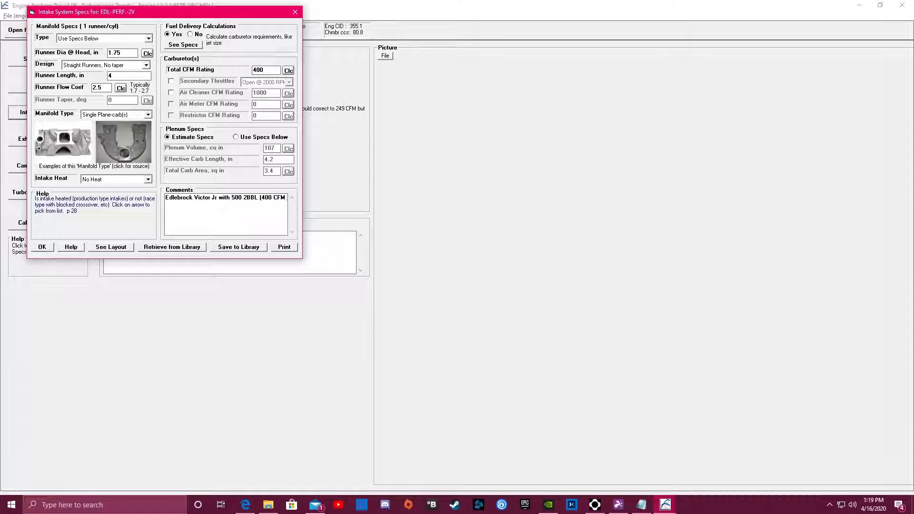
pyautogui.write('@1.5"')
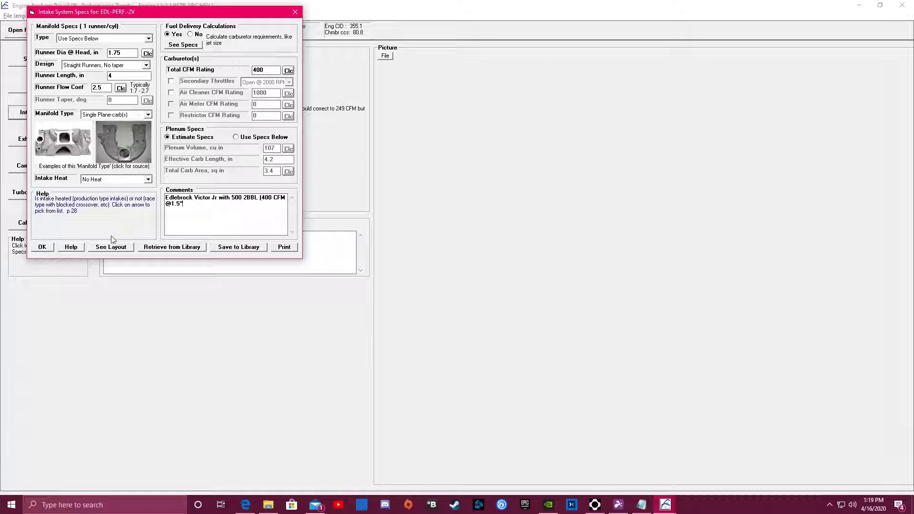
pyautogui.moveTo(117, 229)
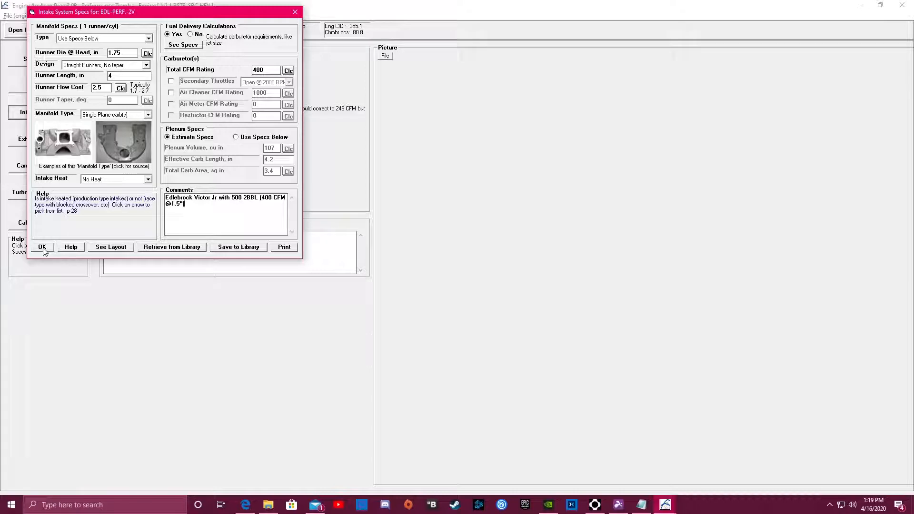
pyautogui.click(41, 247)
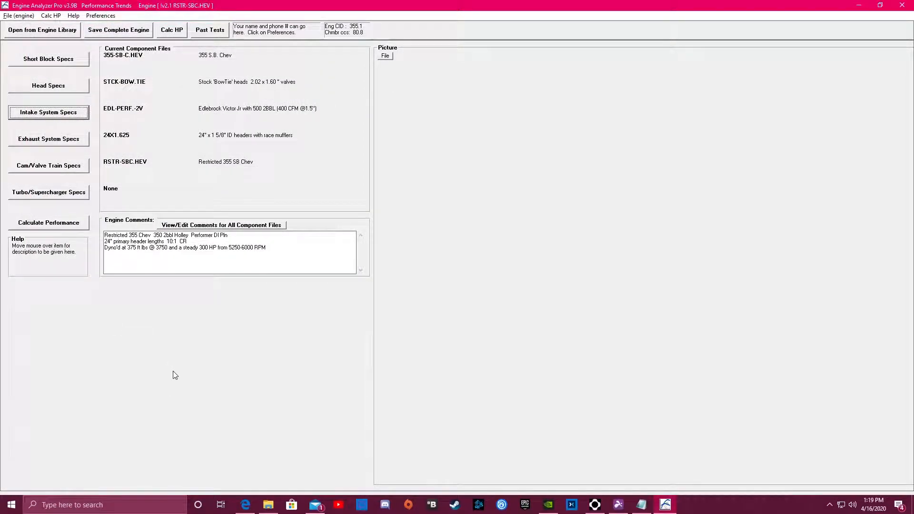
pyautogui.moveTo(189, 376)
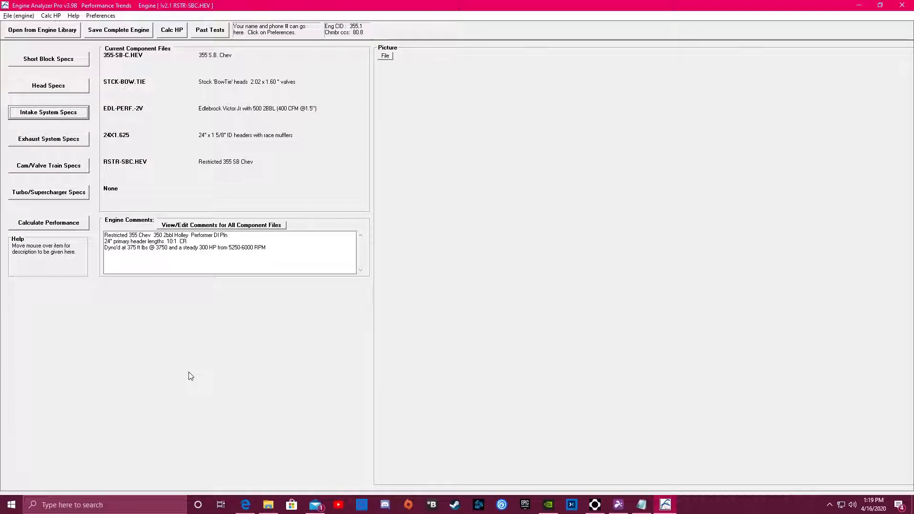
pyautogui.moveTo(211, 378)
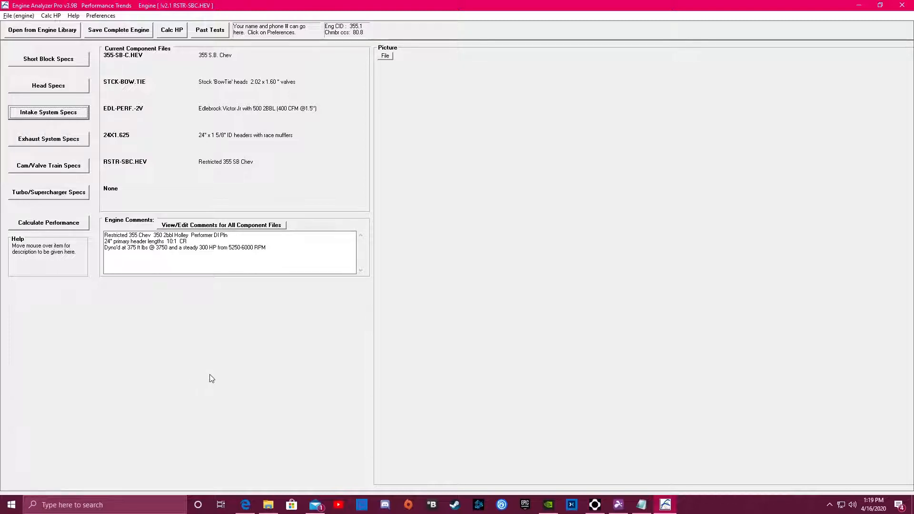
# Step: Recalculate performance with the revised intake
pyautogui.click(49, 222)
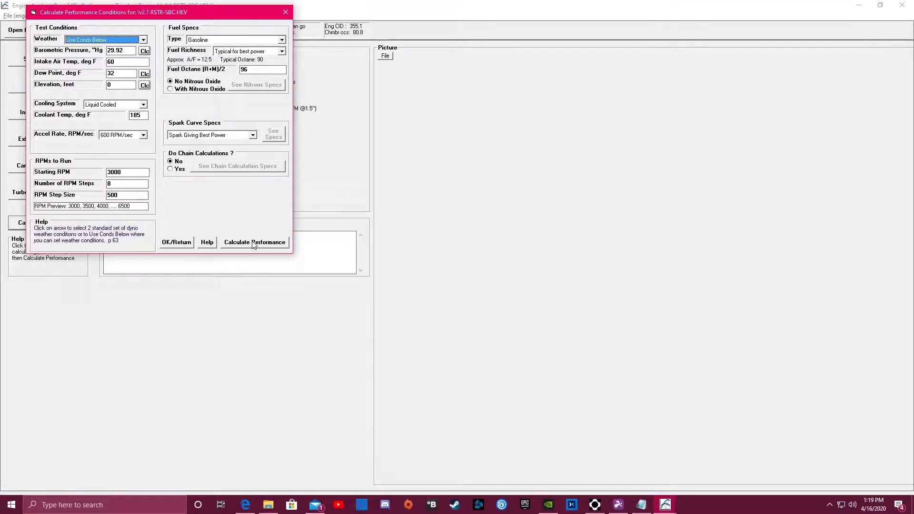
pyautogui.click(254, 242)
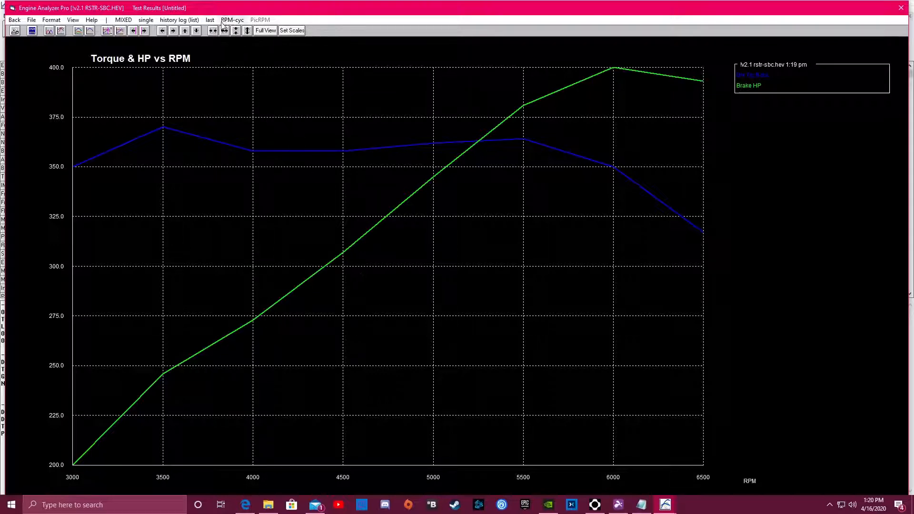
# Step: Overlay the previous run's torque and HP curves via 'last'
pyautogui.click(210, 19)
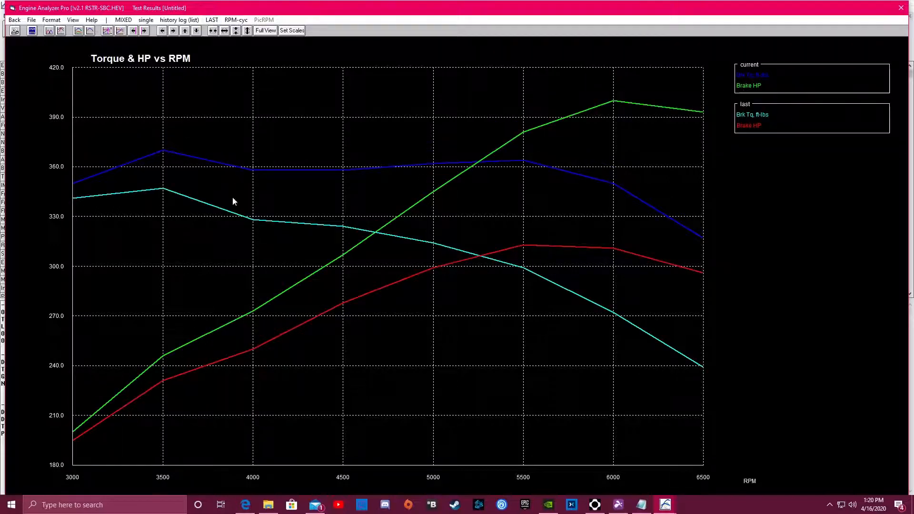
pyautogui.moveTo(521, 292)
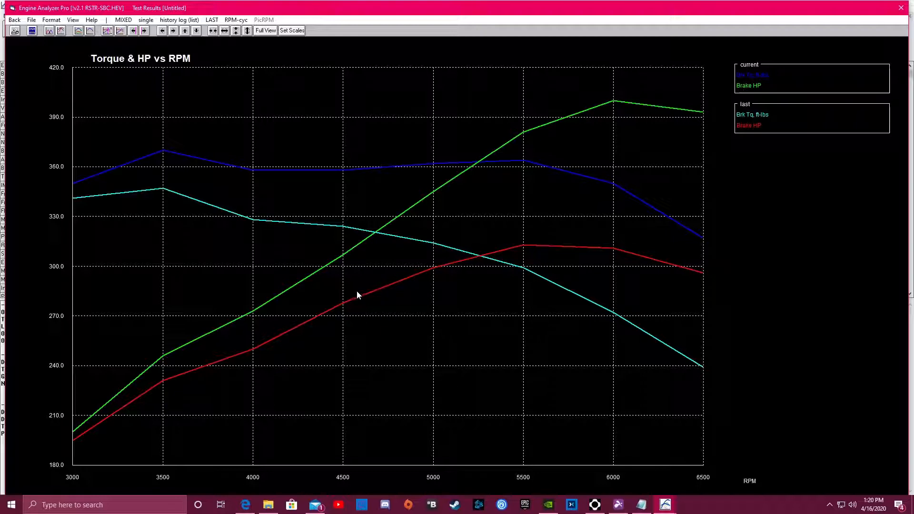
pyautogui.moveTo(378, 251)
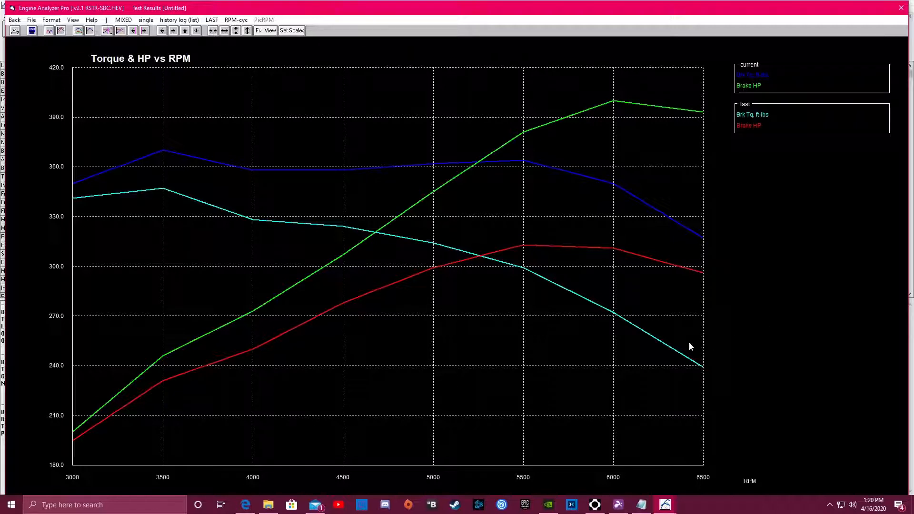
pyautogui.moveTo(443, 326)
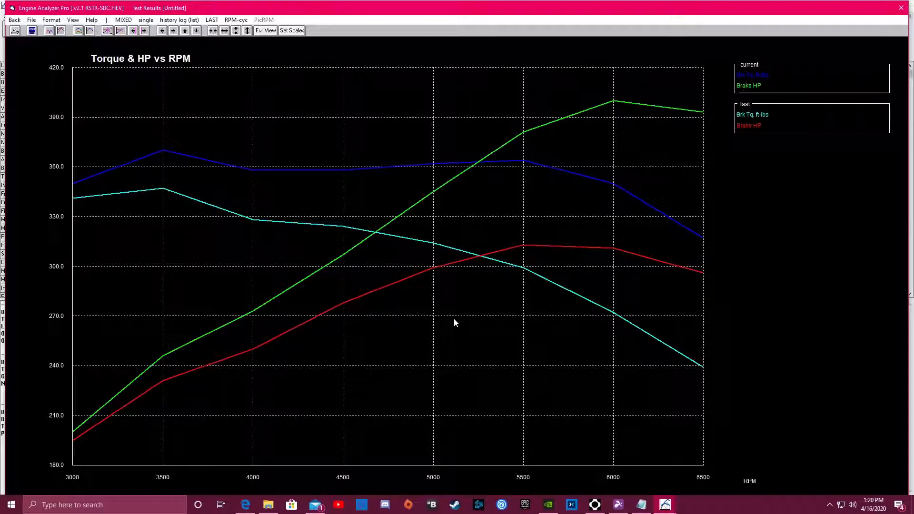
pyautogui.moveTo(455, 297)
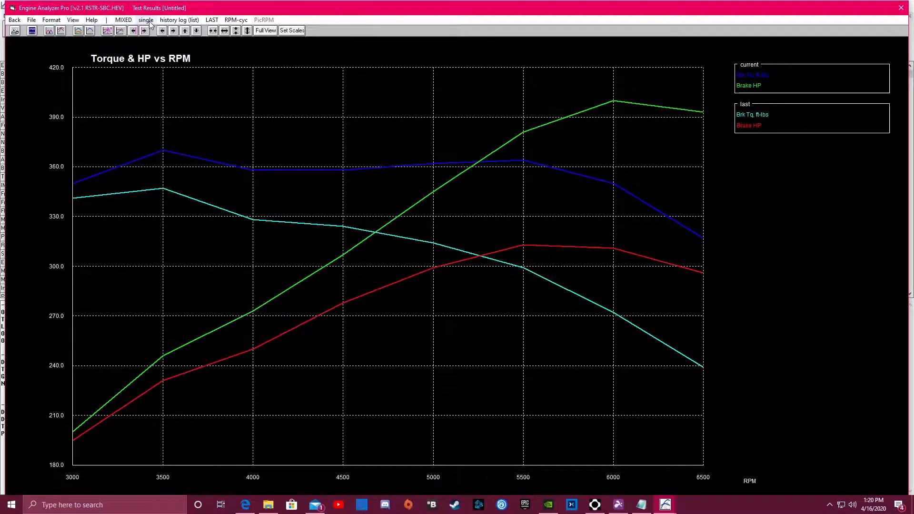
# Step: Switch to the single Int Vac graph comparing both runs' intake vacuum vs RPM
pyautogui.click(144, 19)
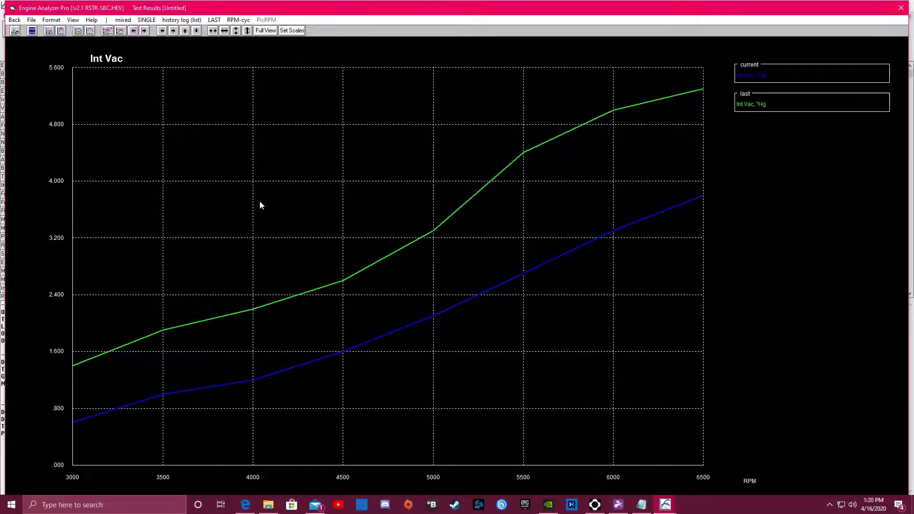
pyautogui.moveTo(543, 266)
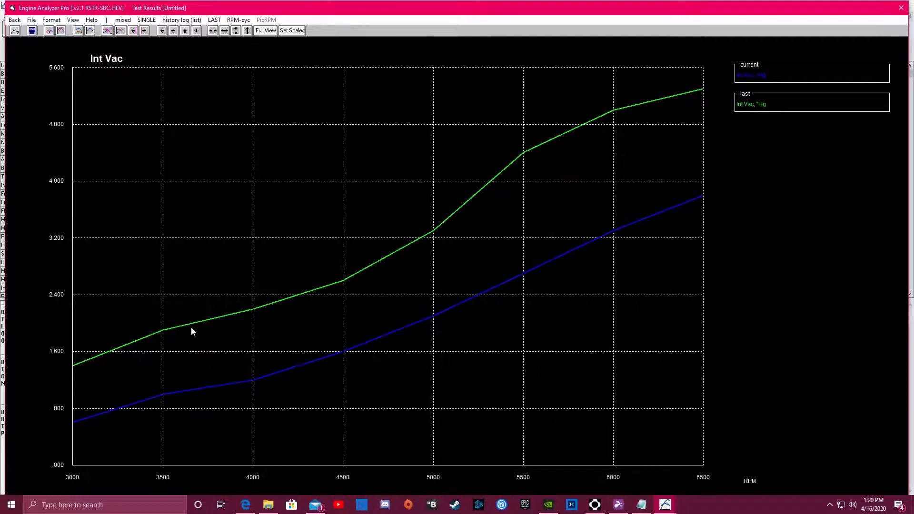
pyautogui.moveTo(588, 144)
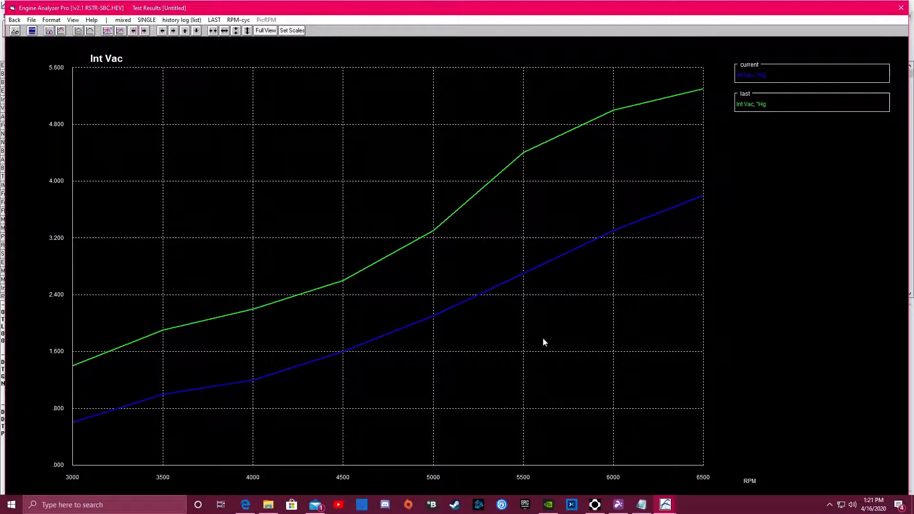
pyautogui.moveTo(634, 328)
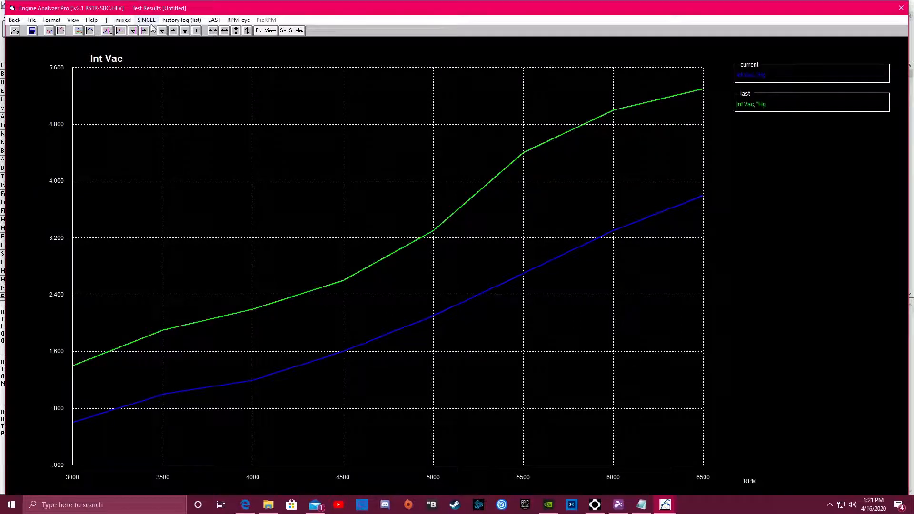
# Step: Select 'In Tun Pres, PSI' from the Single Data Graph list and graph it for both runs
pyautogui.click(146, 19)
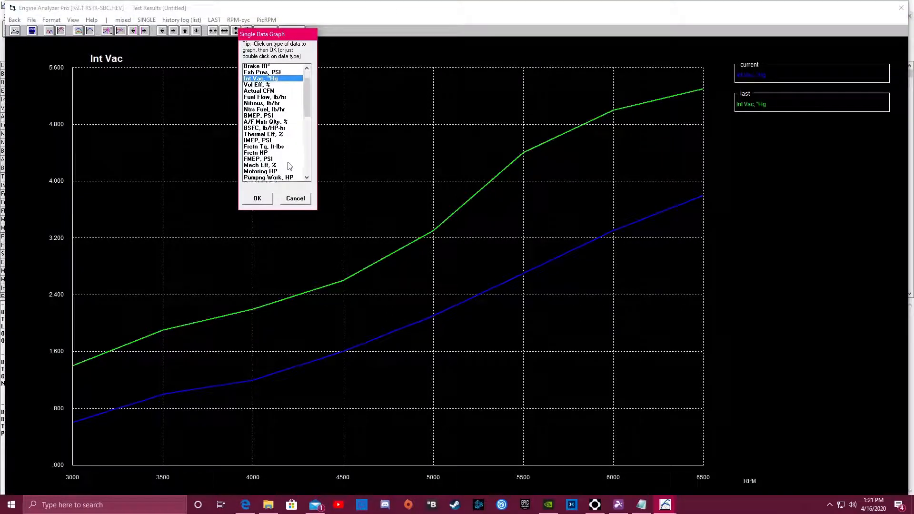
pyautogui.scroll(-3)
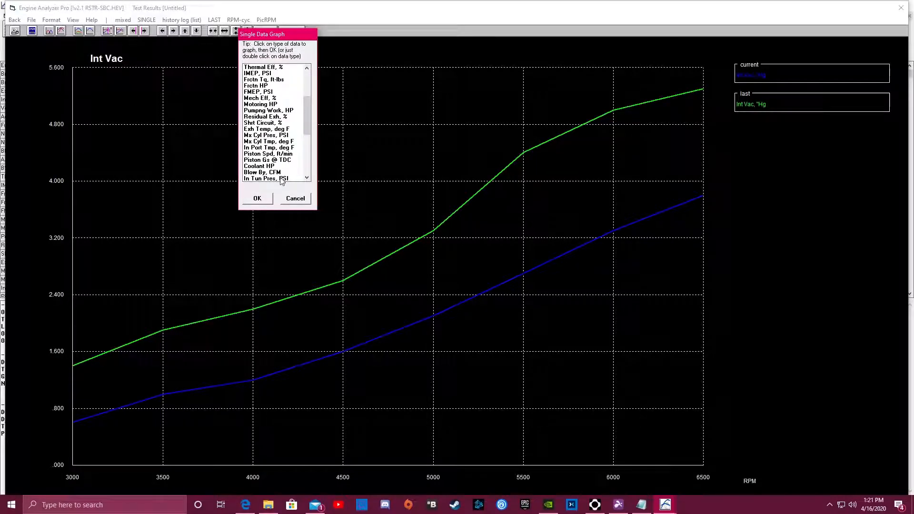
pyautogui.click(264, 178)
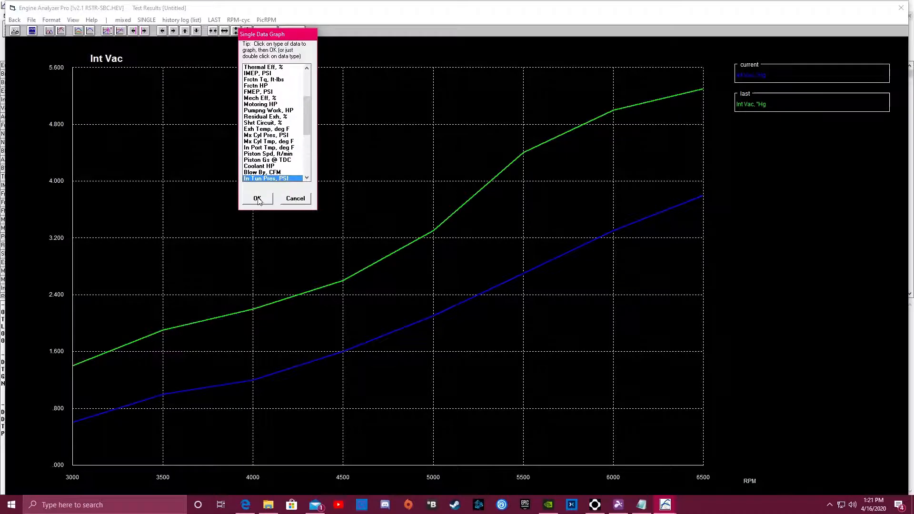
pyautogui.click(256, 198)
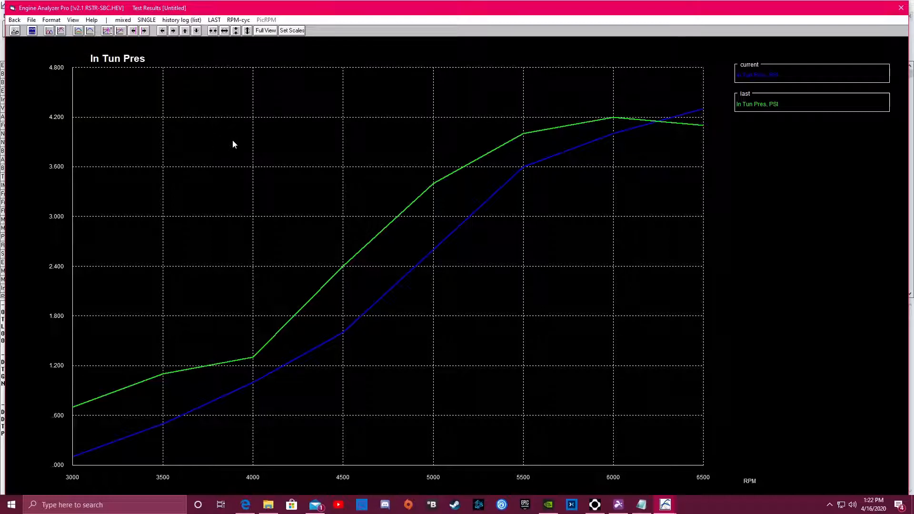
pyautogui.moveTo(677, 148)
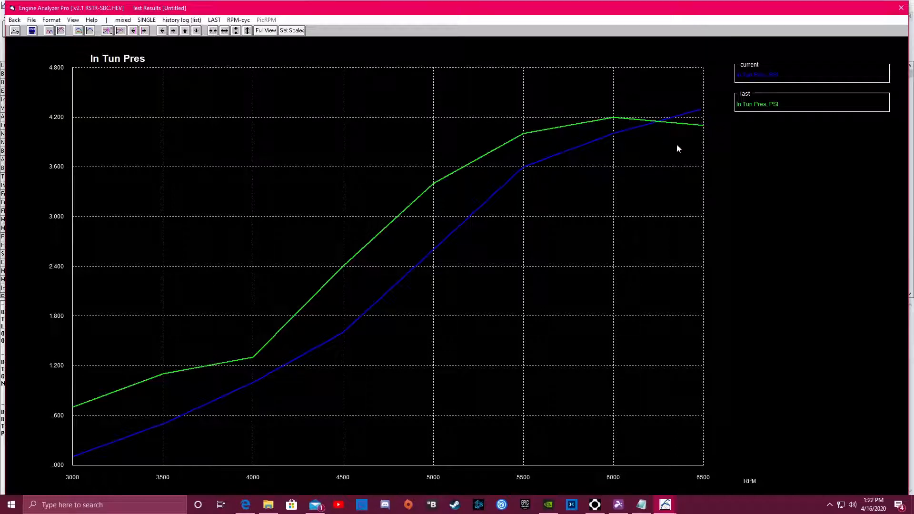
pyautogui.moveTo(320, 265)
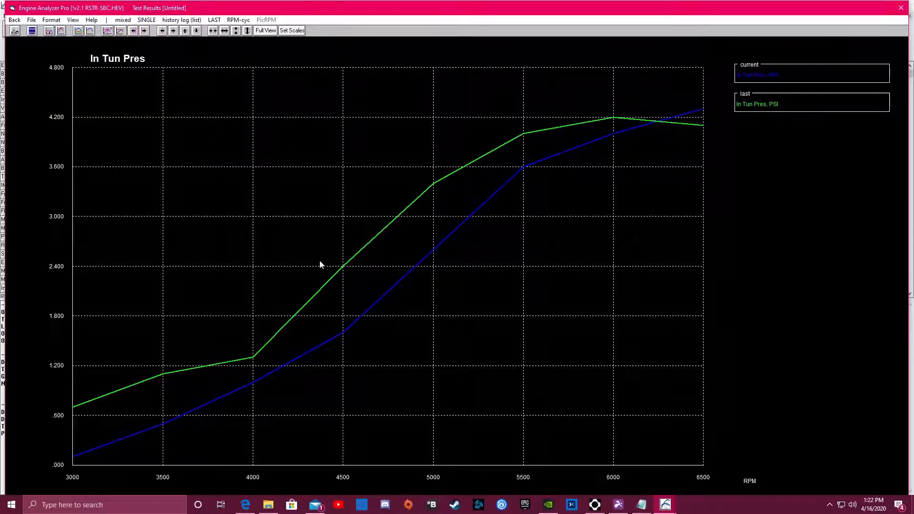
pyautogui.click(106, 30)
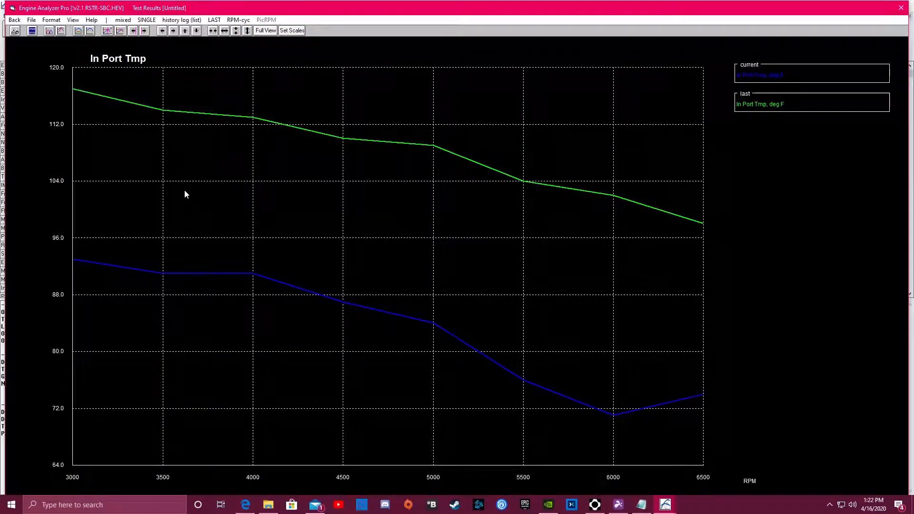
pyautogui.moveTo(624, 386)
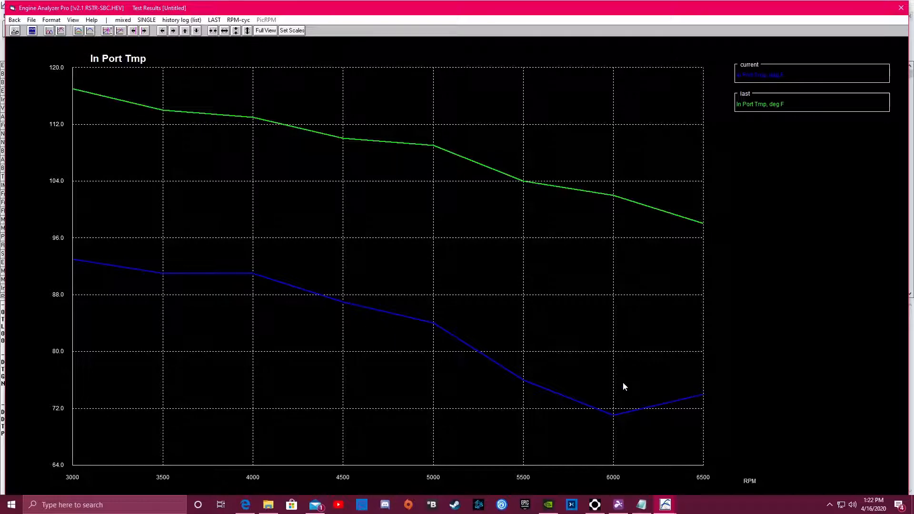
pyautogui.moveTo(177, 122)
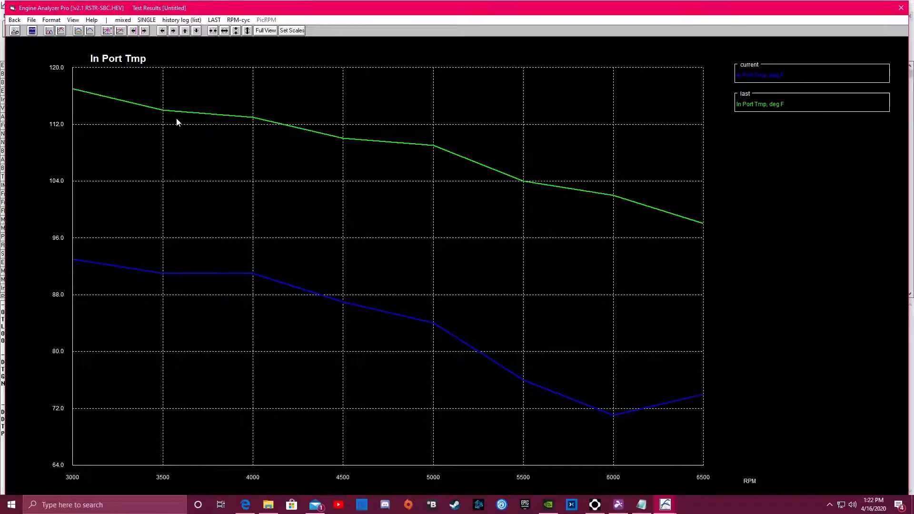